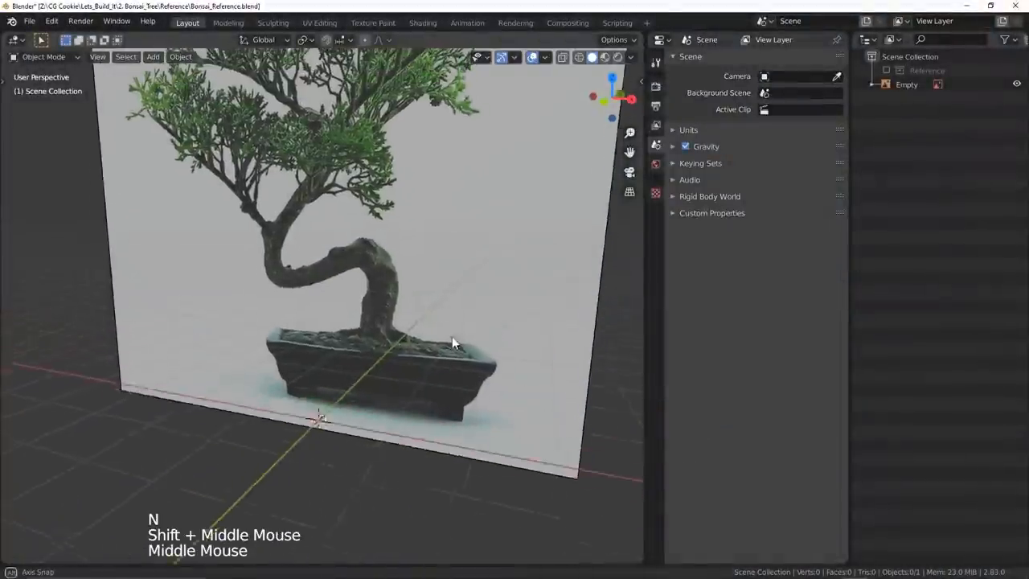
Shape a cube into a rimmed, four-footed planter with weight-based Bevel and Weighted Normal modifiers
key(shift+a)
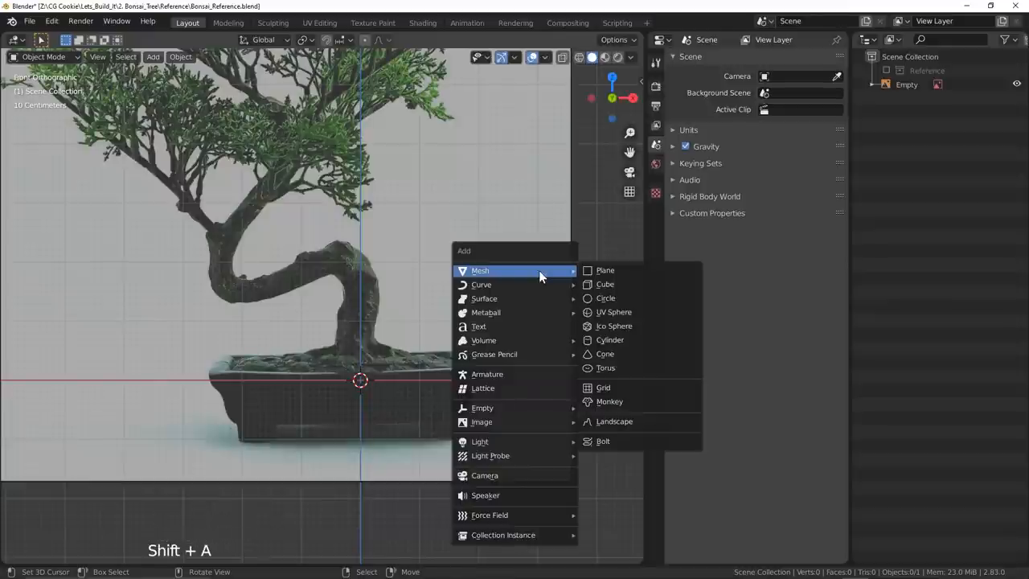
click(605, 283)
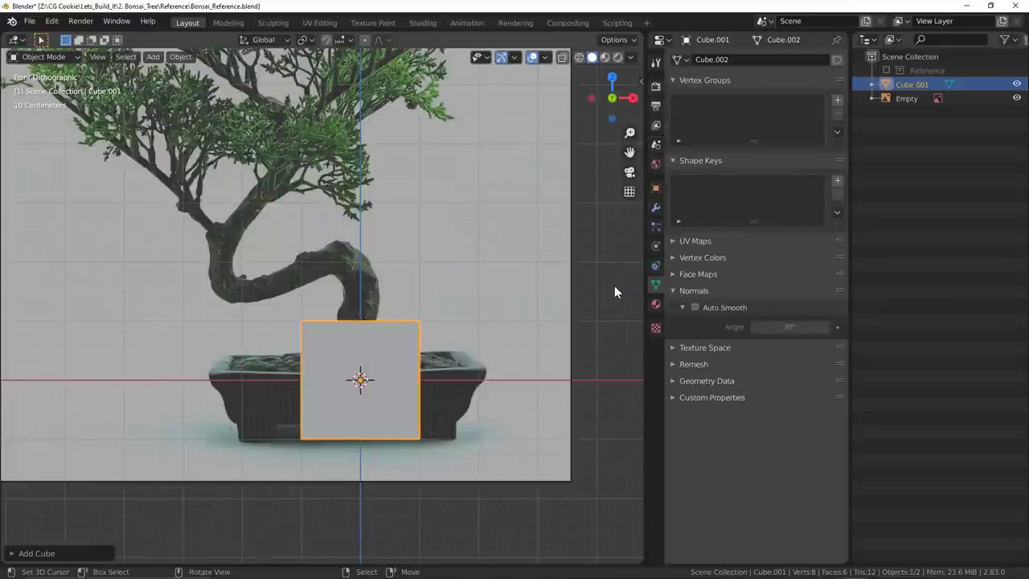
key(s)
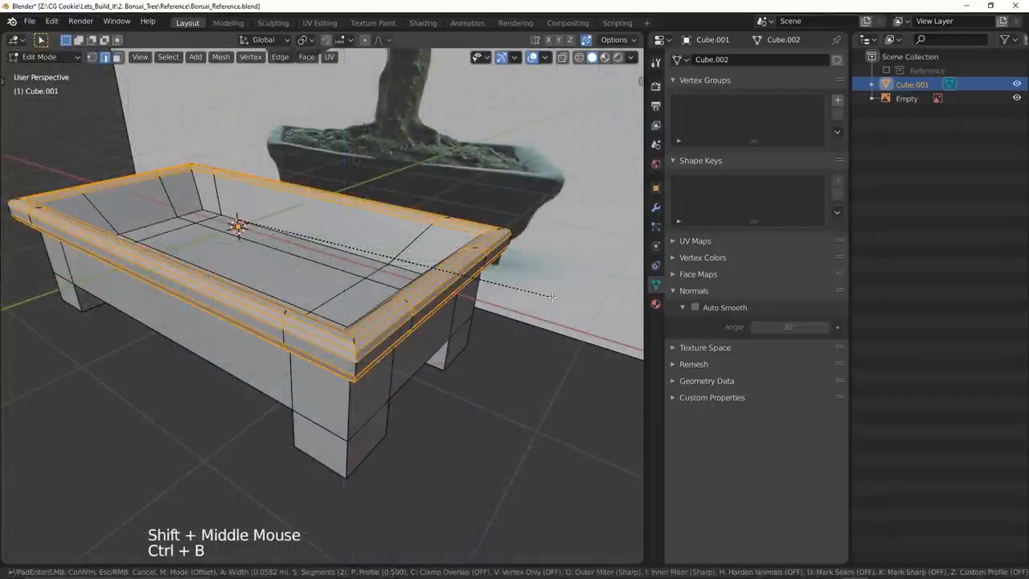
key(alt+z)
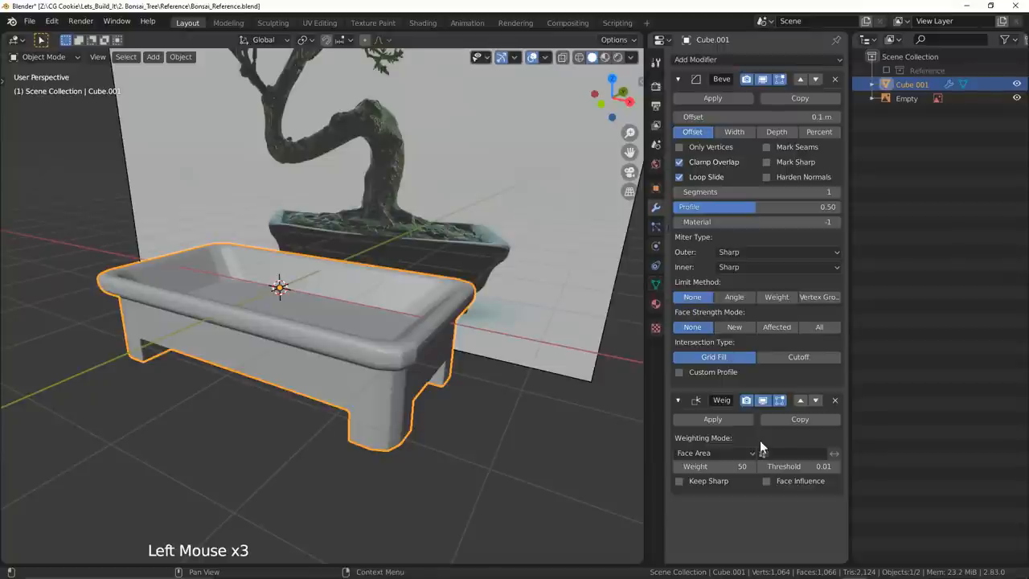
click(776, 296)
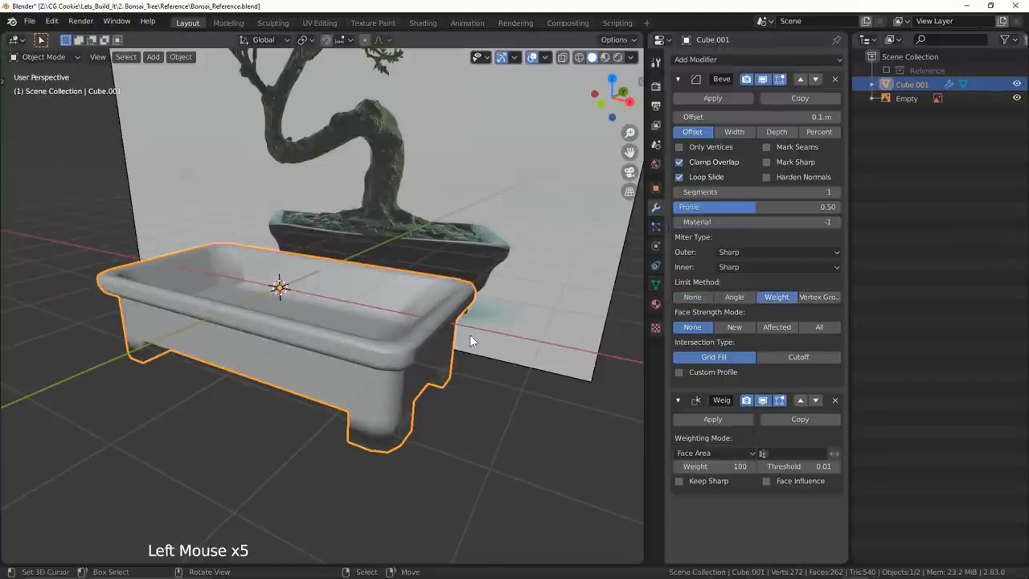
key(Tab)
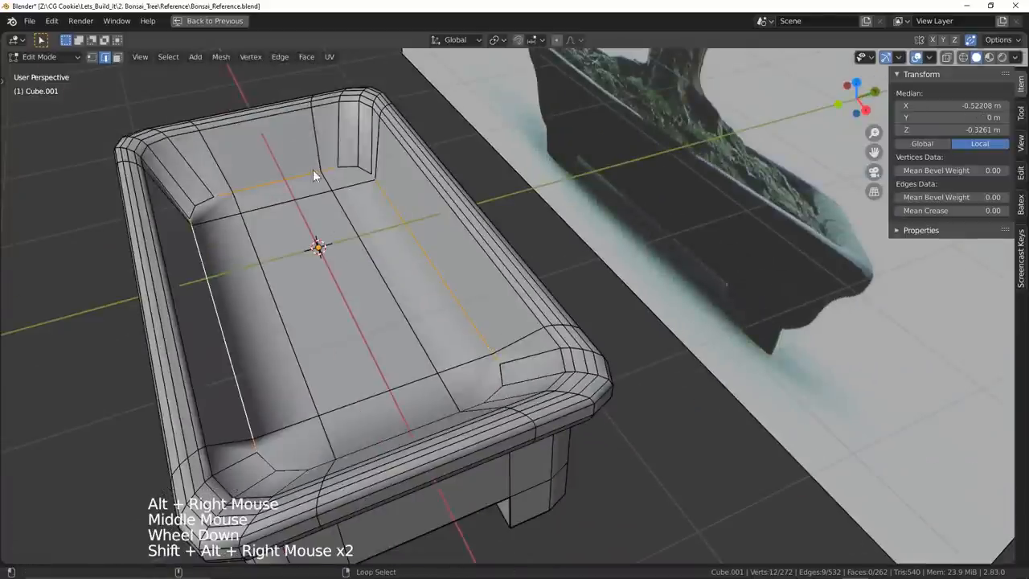
Fill the inner rim loop with a plane, subdivide it with 10 cuts, and add Subdivision Surface
key(ctrl+space)
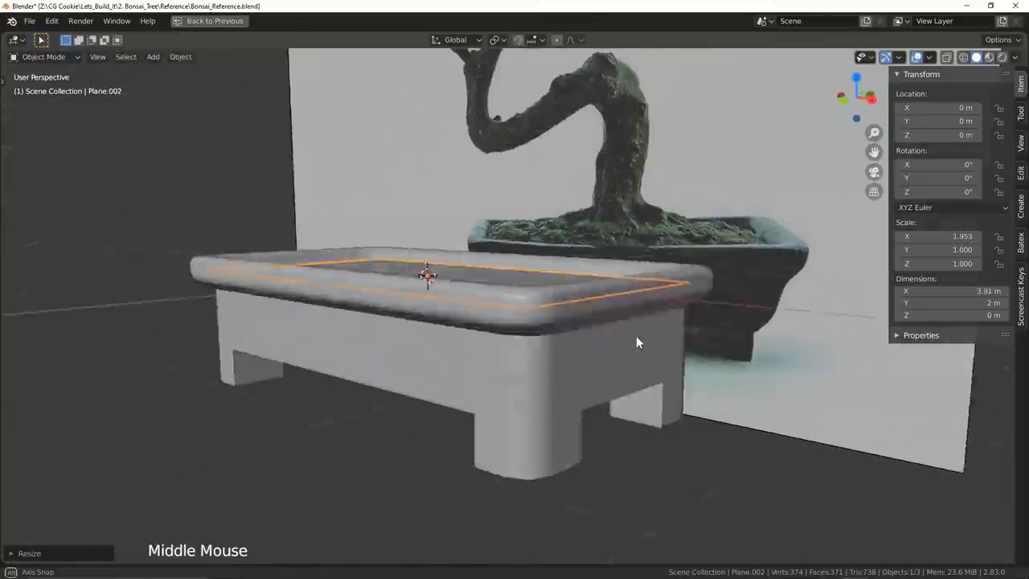
key(Tab)
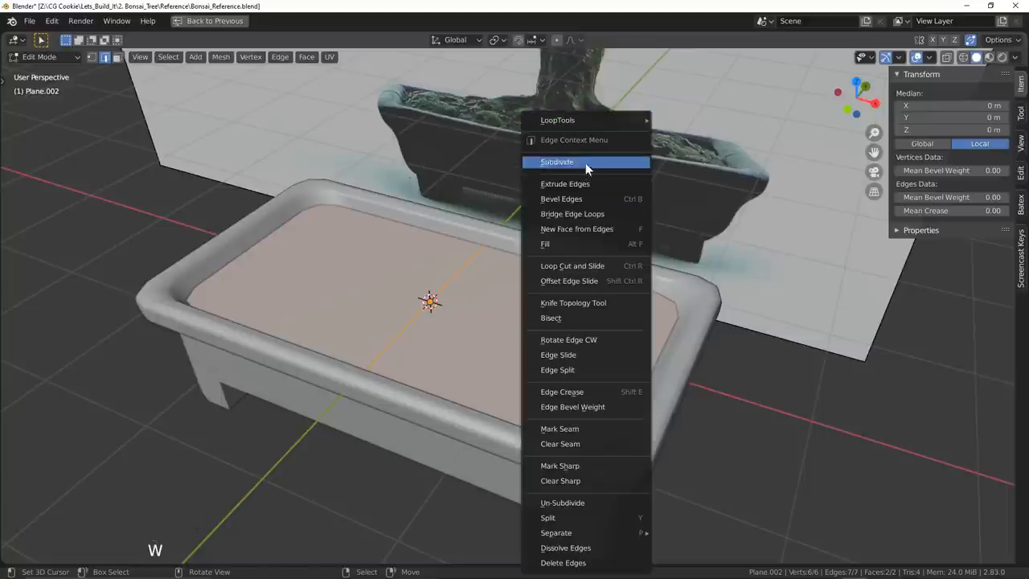
click(556, 162)
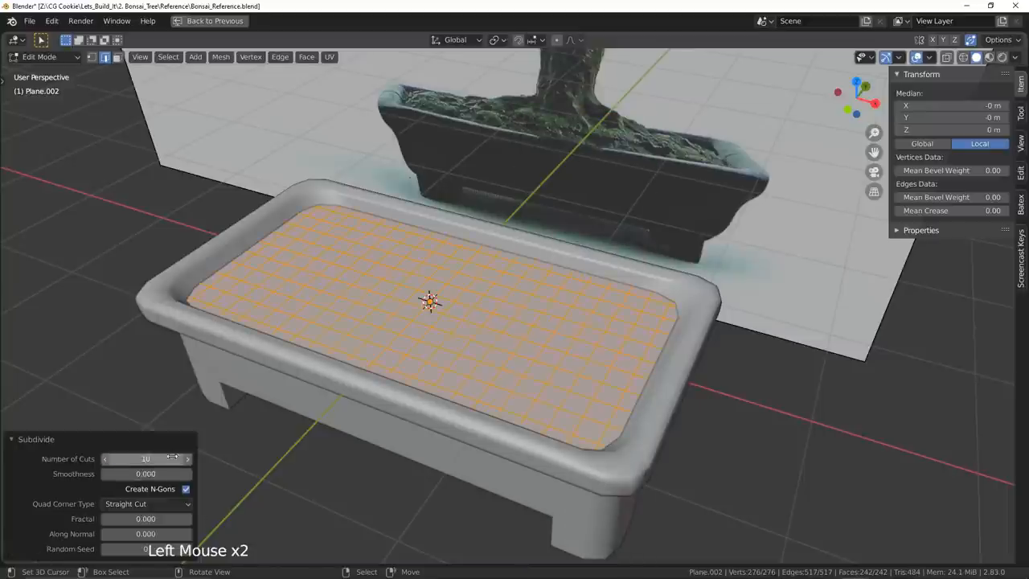
key(Tab)
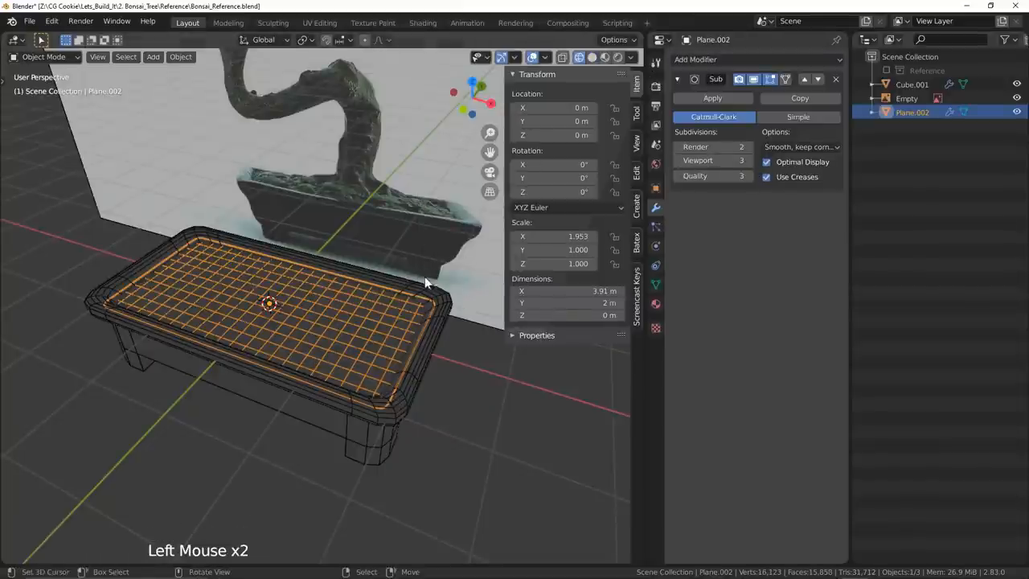
Add a Displace modifier using the Dirt_01 texture and nudge soil vertices with proportional editing
click(712, 147)
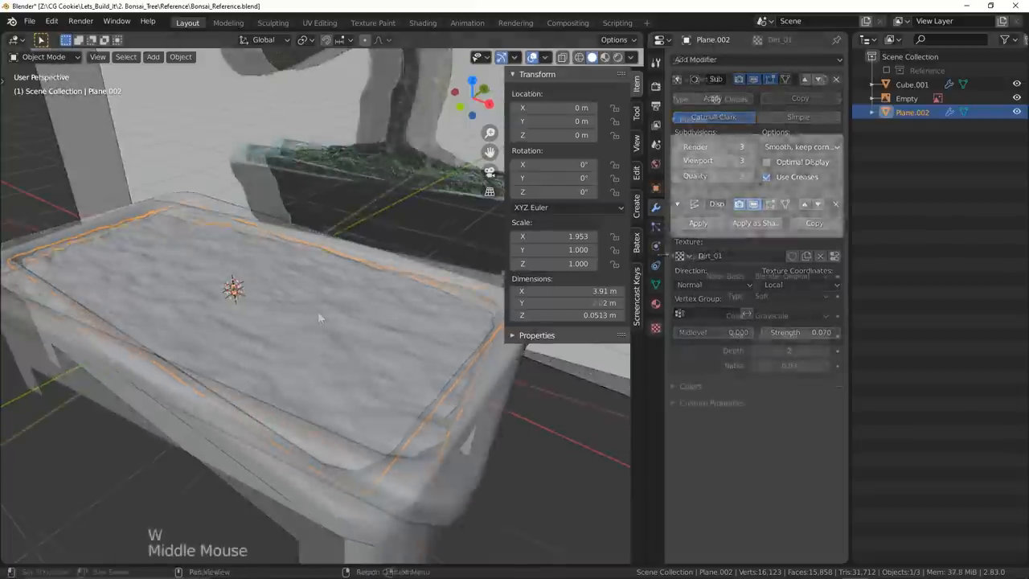
key(Tab)
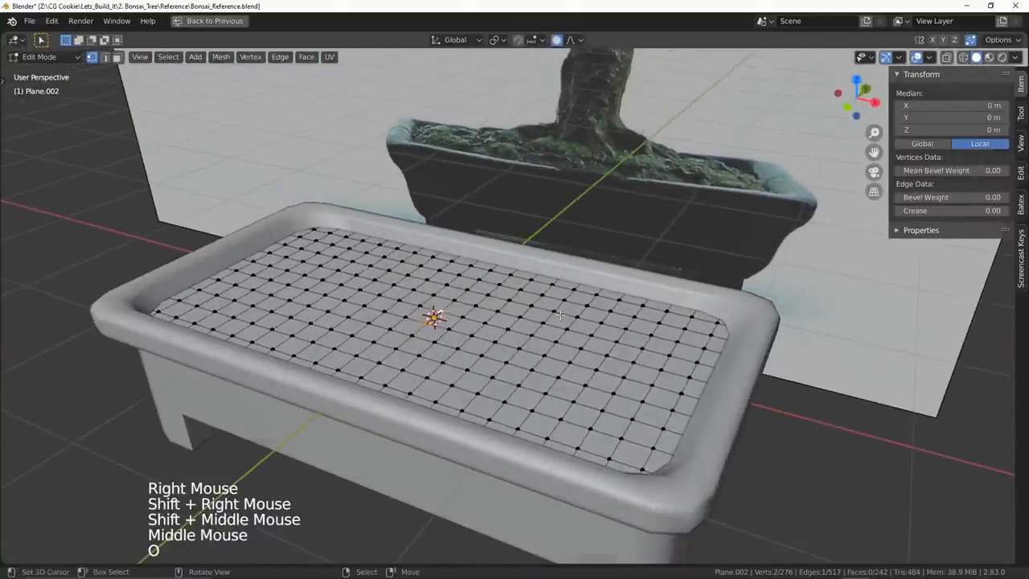
key(g)
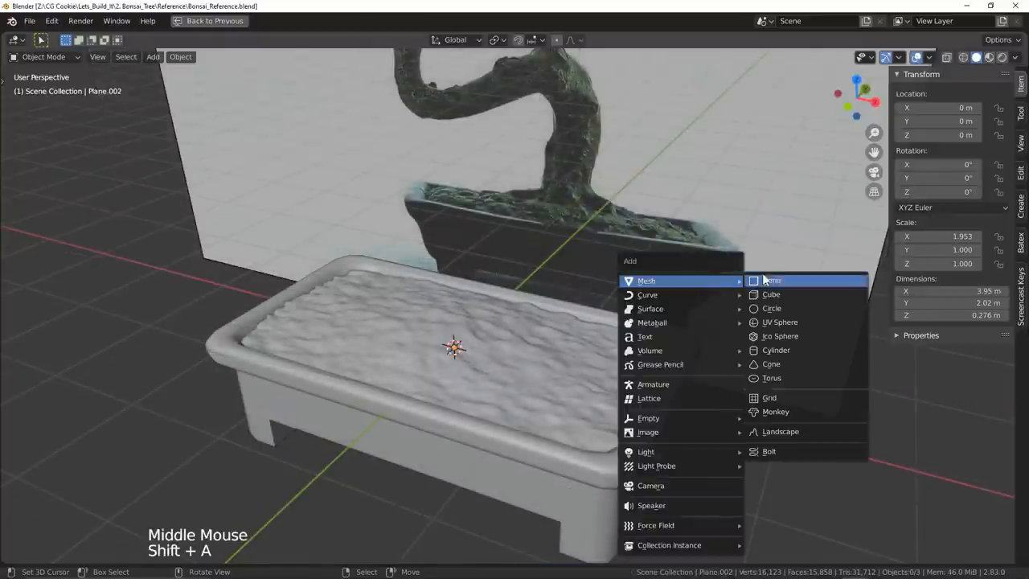
Merge a new plane to one vertex, extrude it along the trunk bend, and add Skin
click(770, 280)
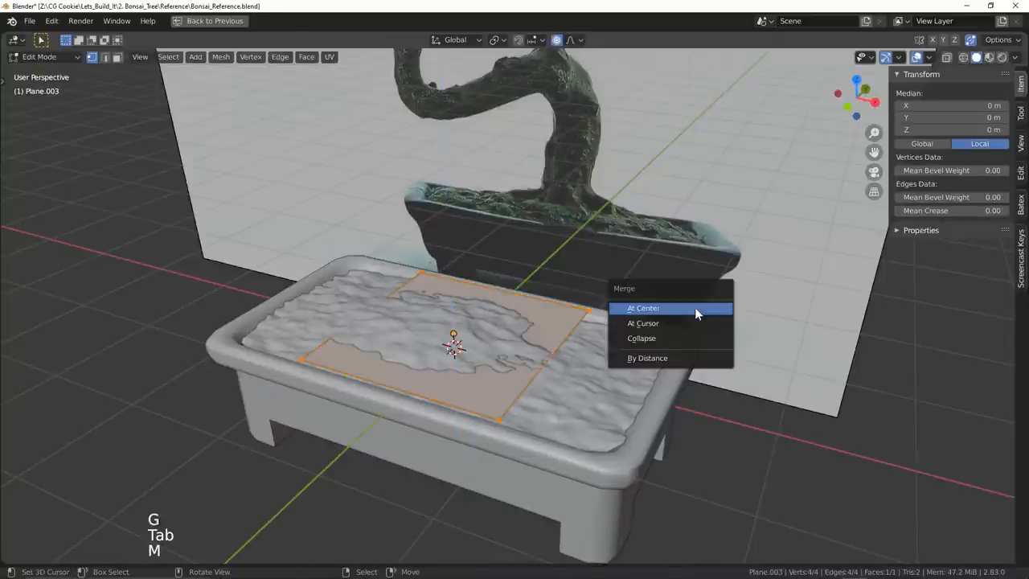
click(643, 308)
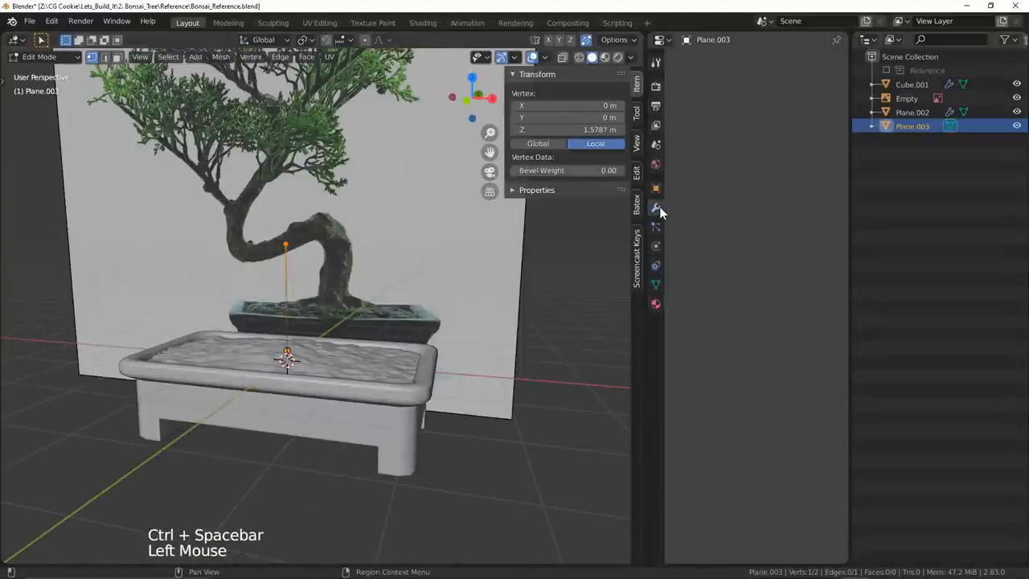
click(694, 59)
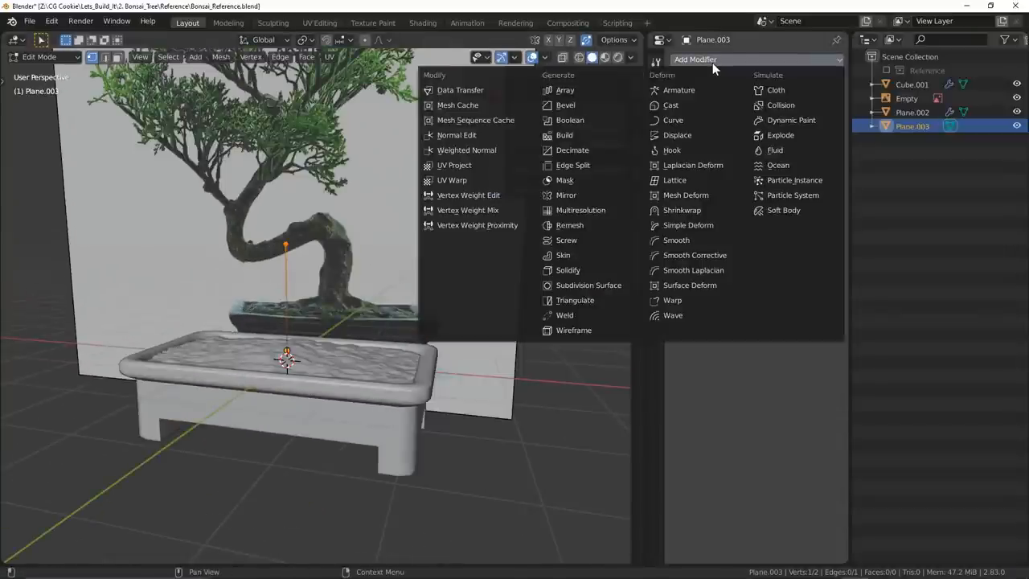
click(563, 255)
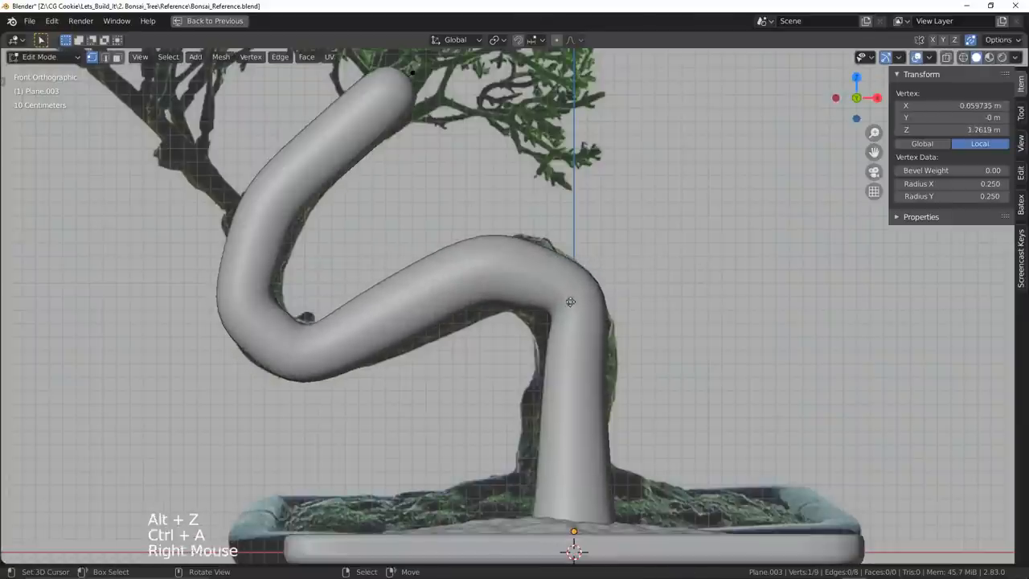
Extrude branch limbs, scale skin radii, and add Subdivision Surface plus Large_Shapes and General_Displace displacements
key(g)
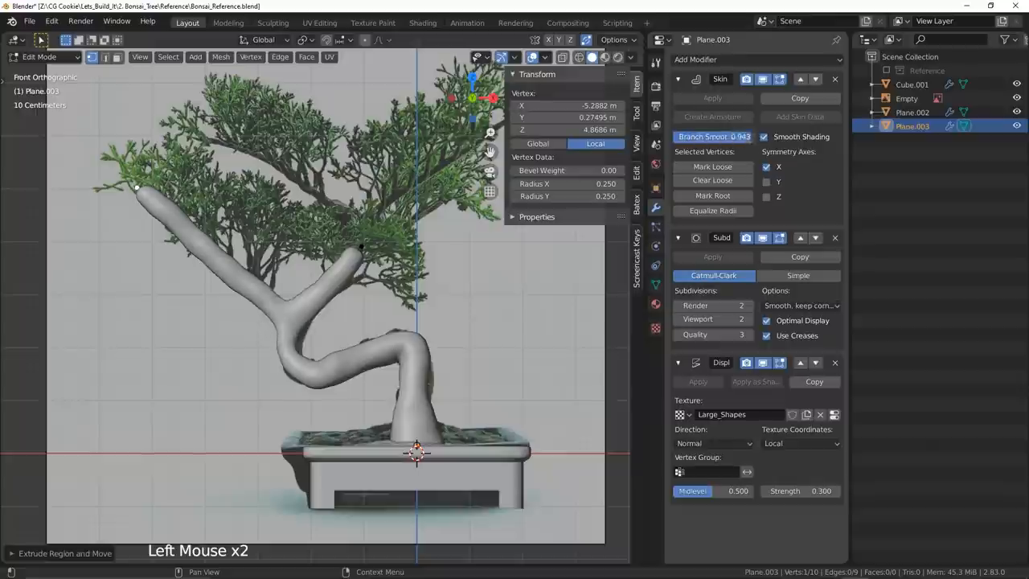
key(ctrl+space)
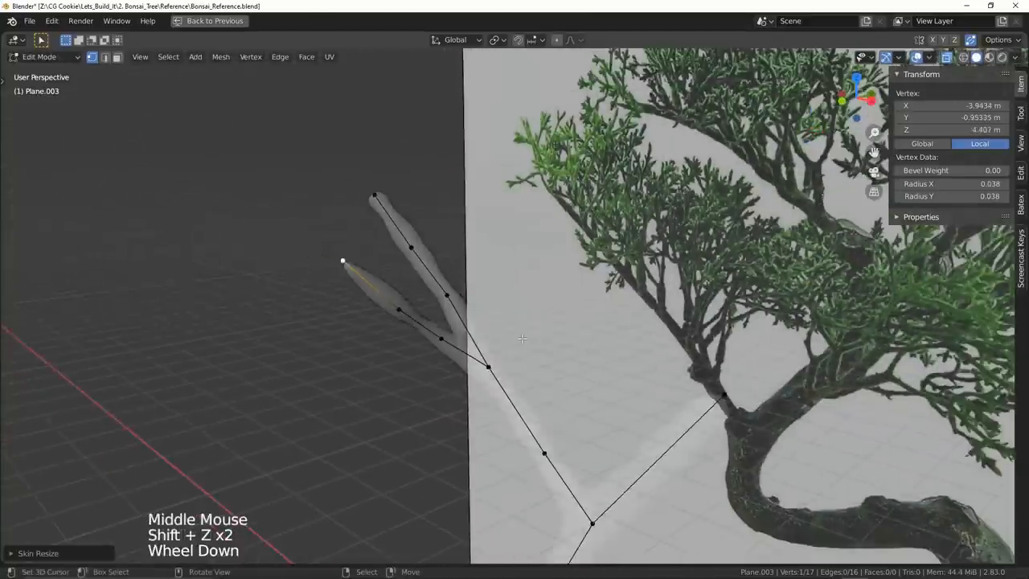
scroll(down, 3)
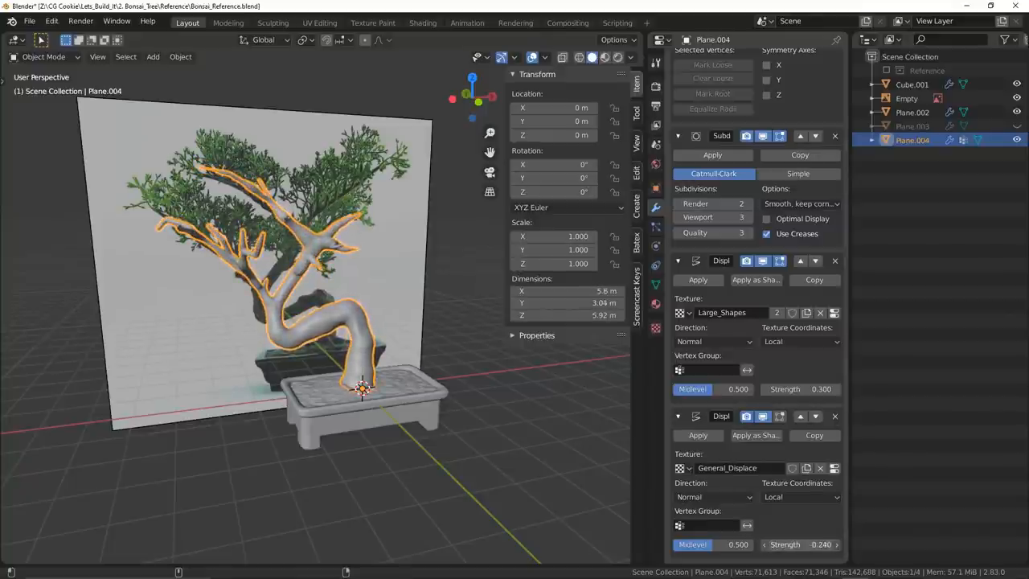
Set the General_Displace texture's noise basis to Voronoi F1
click(656, 327)
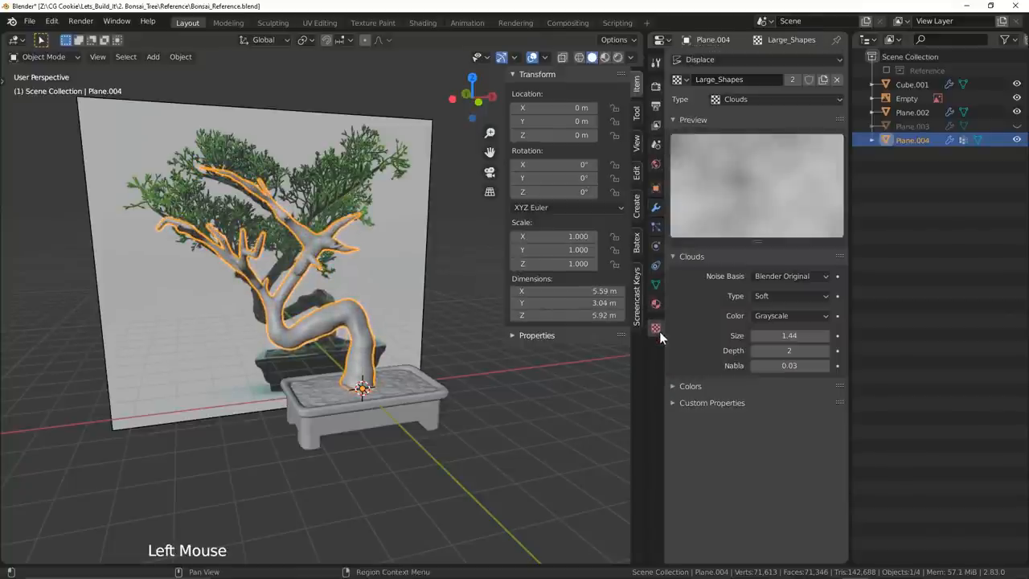
click(756, 60)
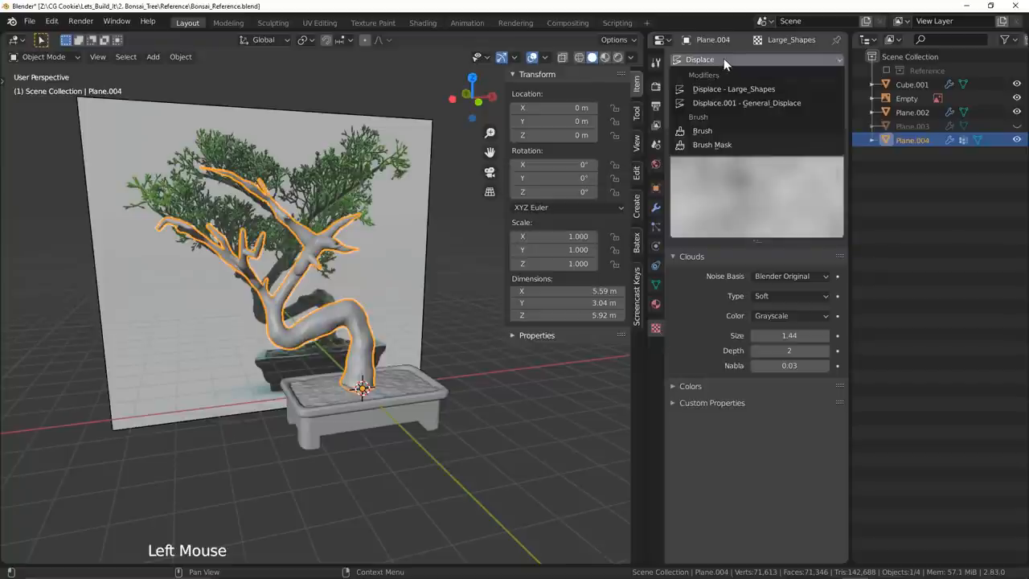
click(745, 103)
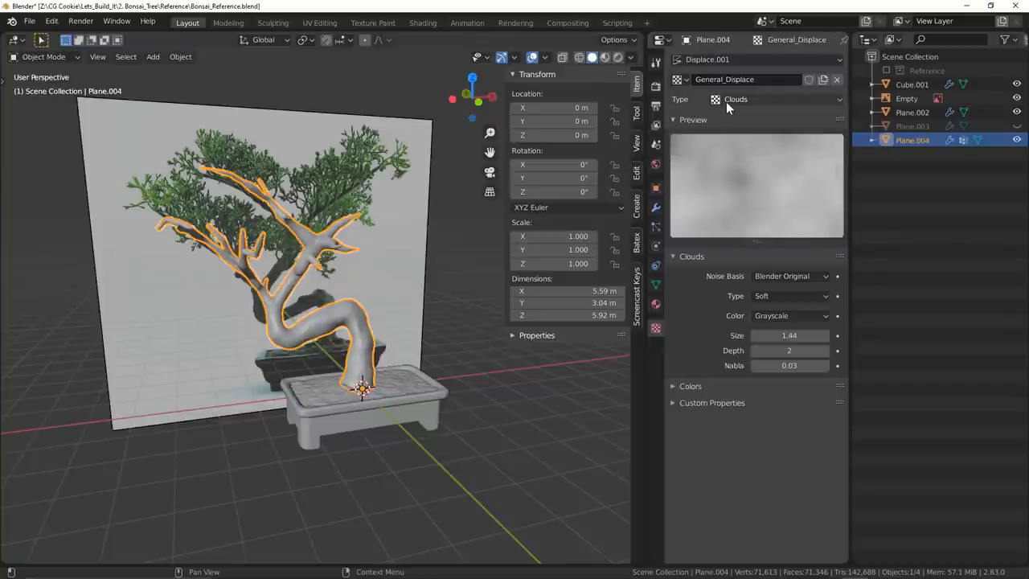
click(791, 276)
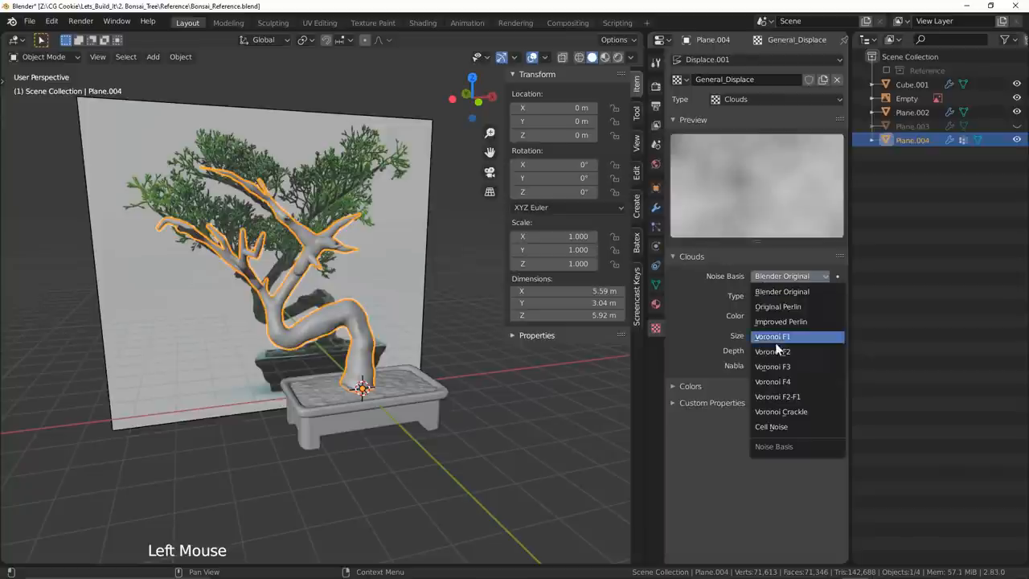
click(772, 336)
text(.65)
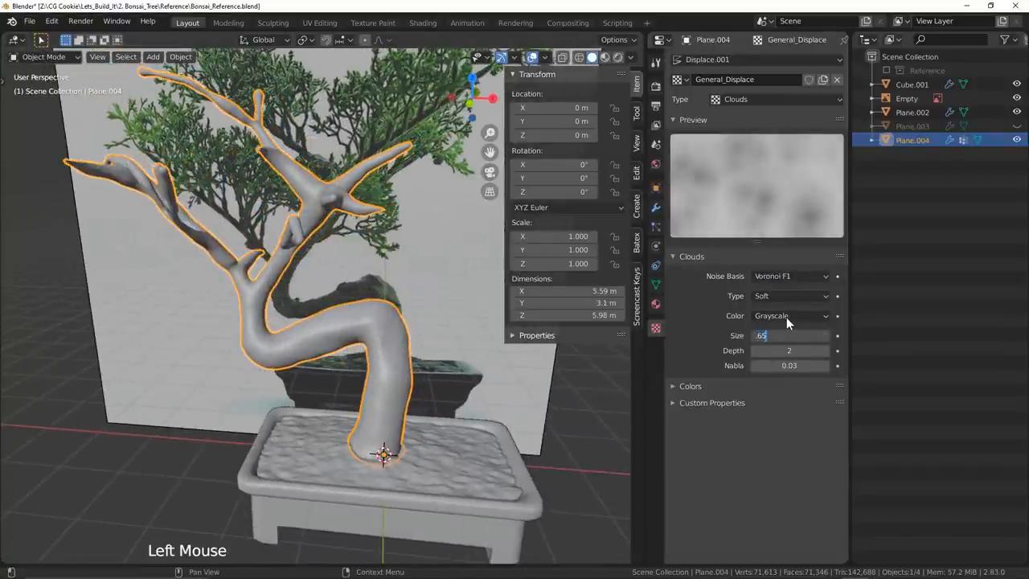
drag(386, 321, 346, 329)
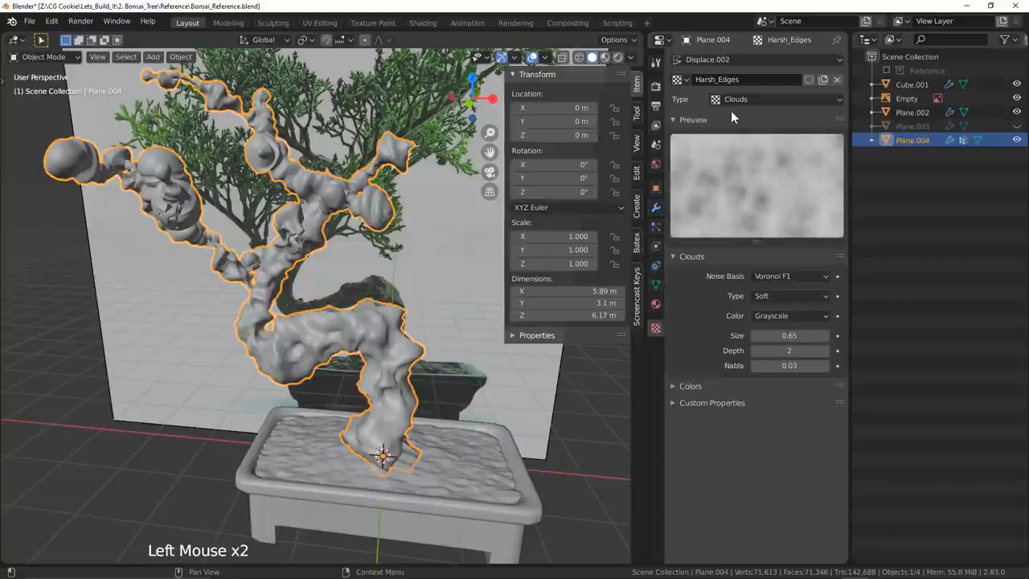
Change the Harsh_Edges texture to a Wood pattern with Rings
click(774, 99)
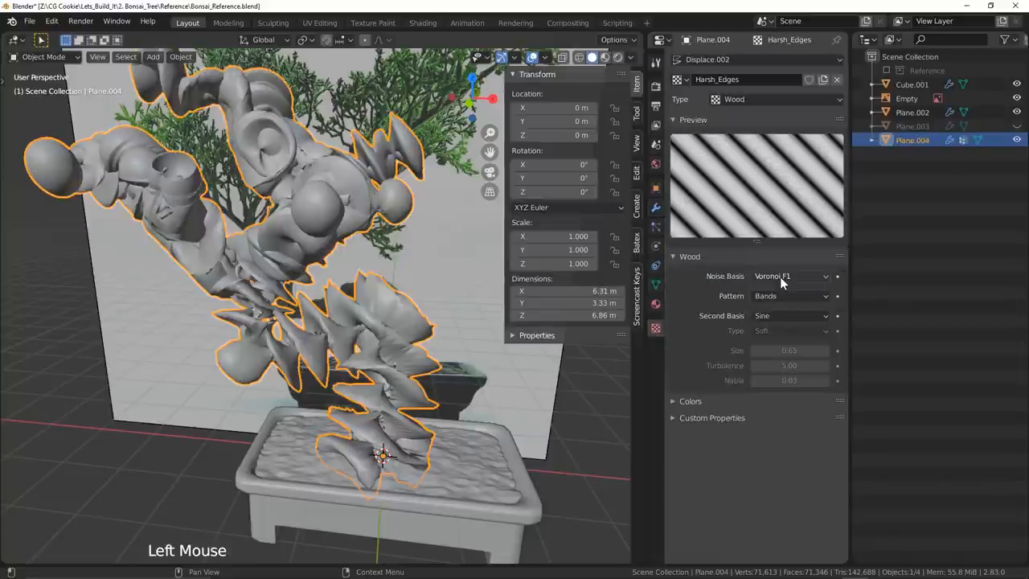
click(790, 295)
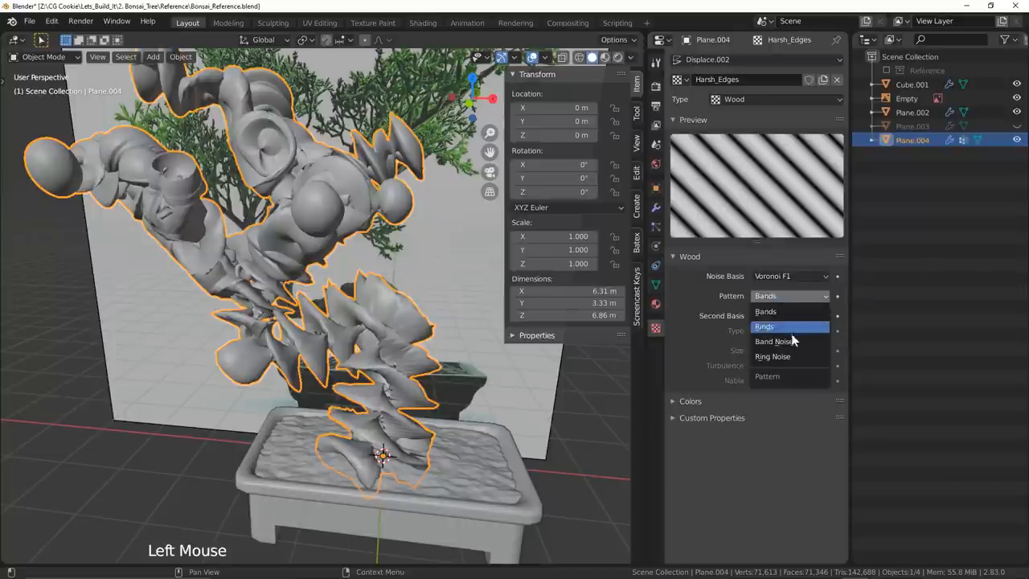
click(772, 356)
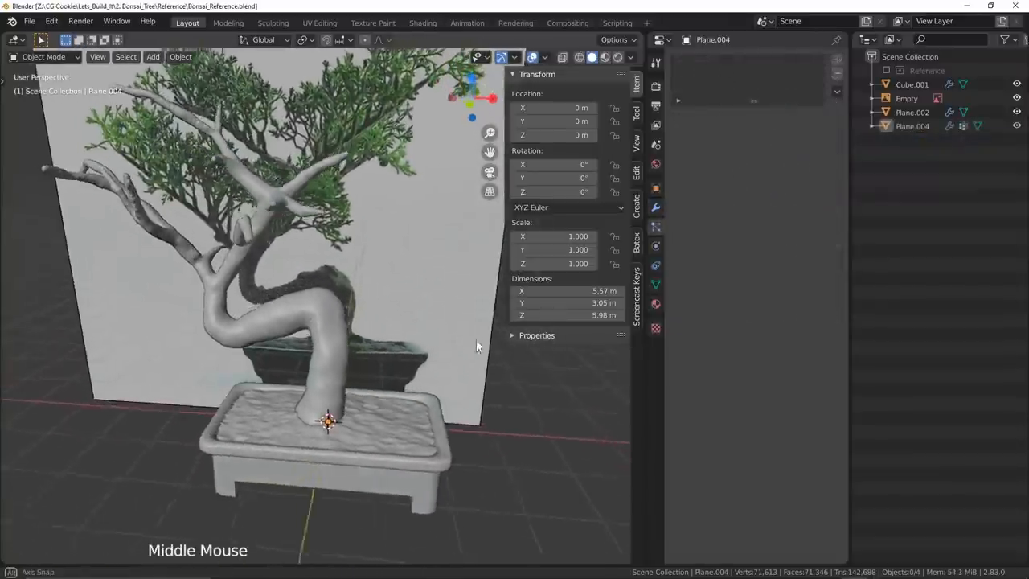
Add a circle in the empty space beside the planter and move it aside
drag(338, 338, 233, 353)
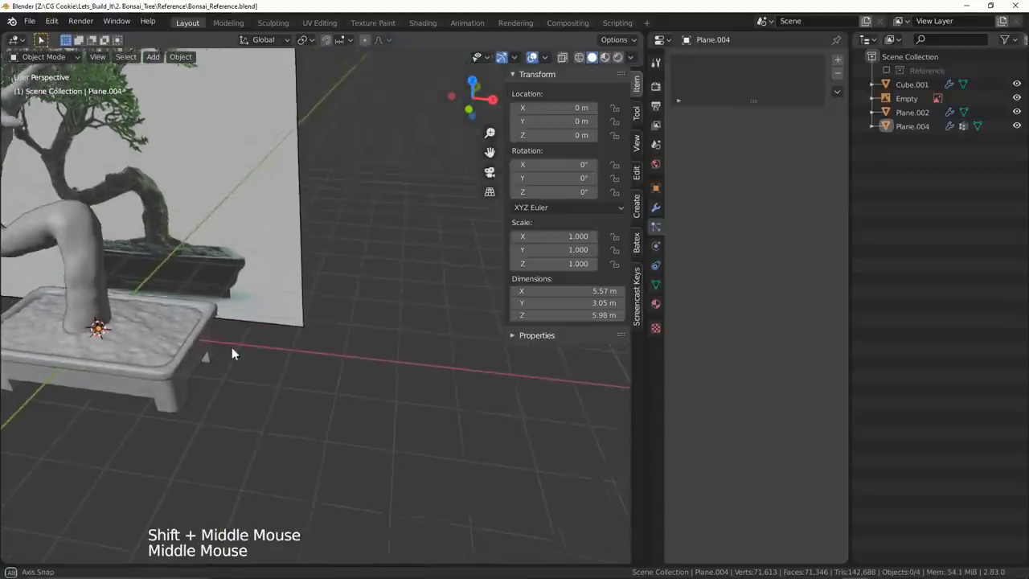
key(Shift+A)
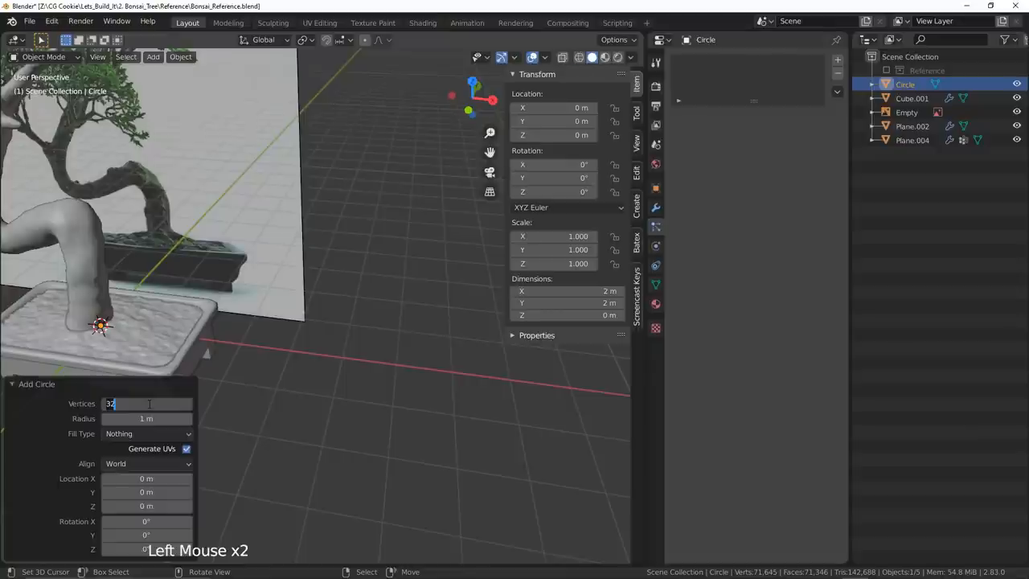
key(g)
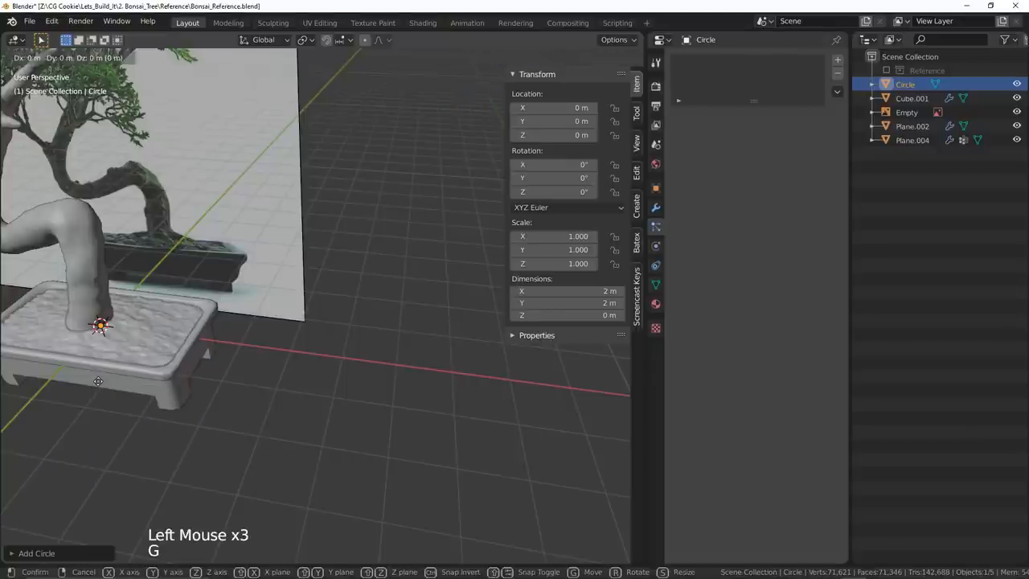
scroll(up, 3)
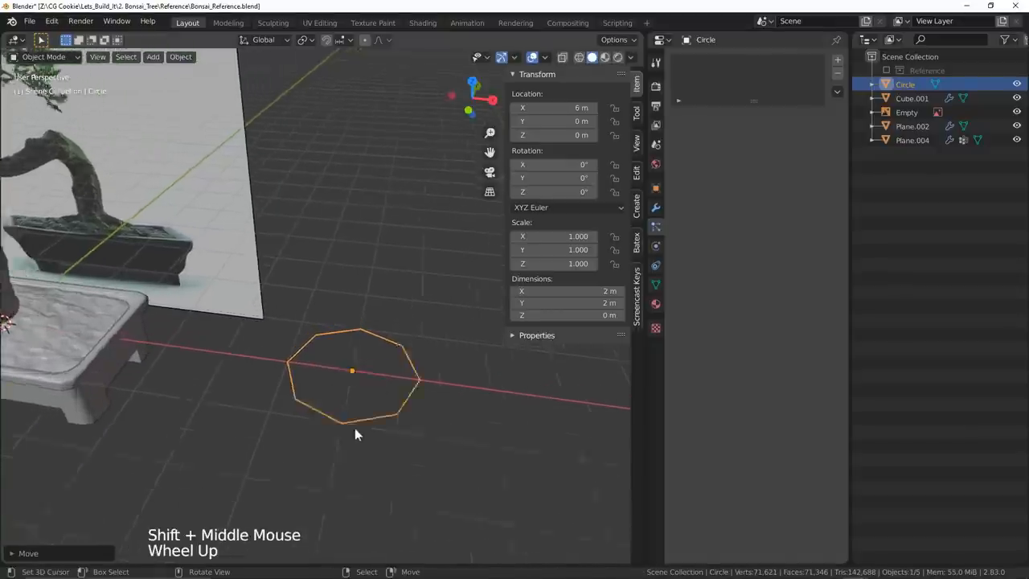
key(Tab)
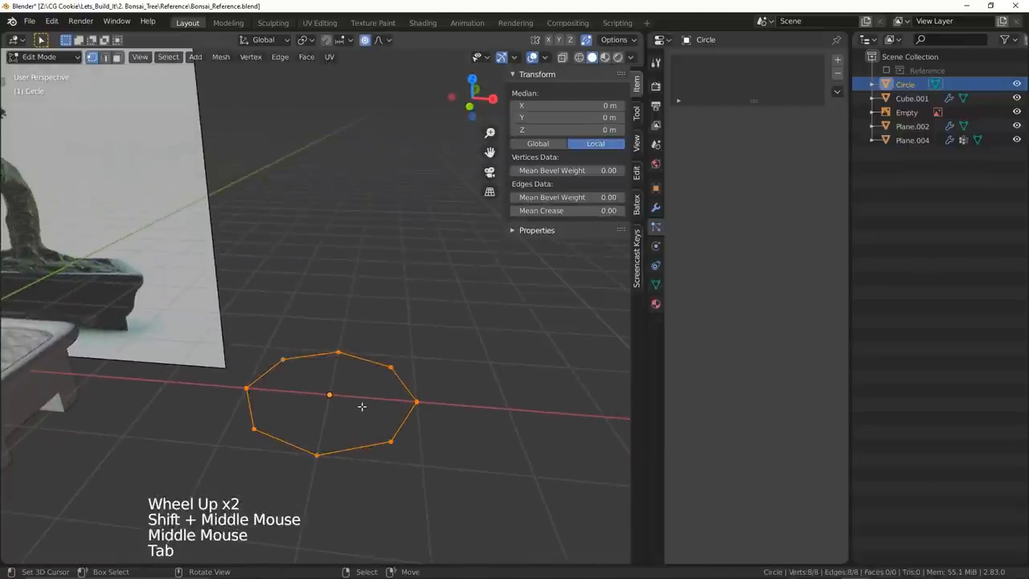
Extrude the circle into a skin stem and bend it into a gentle curve with proportional editing
key(r)
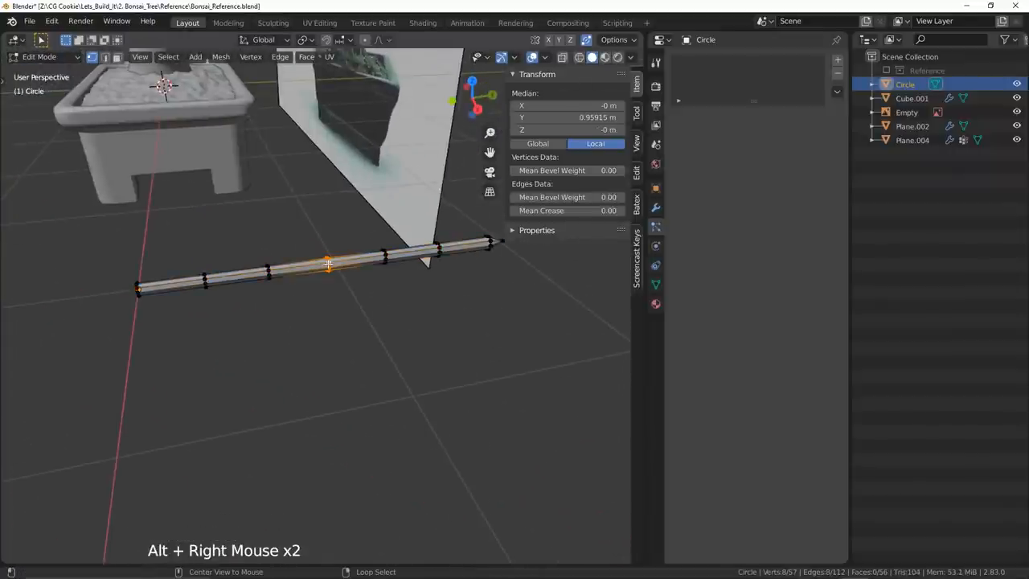
key(o)
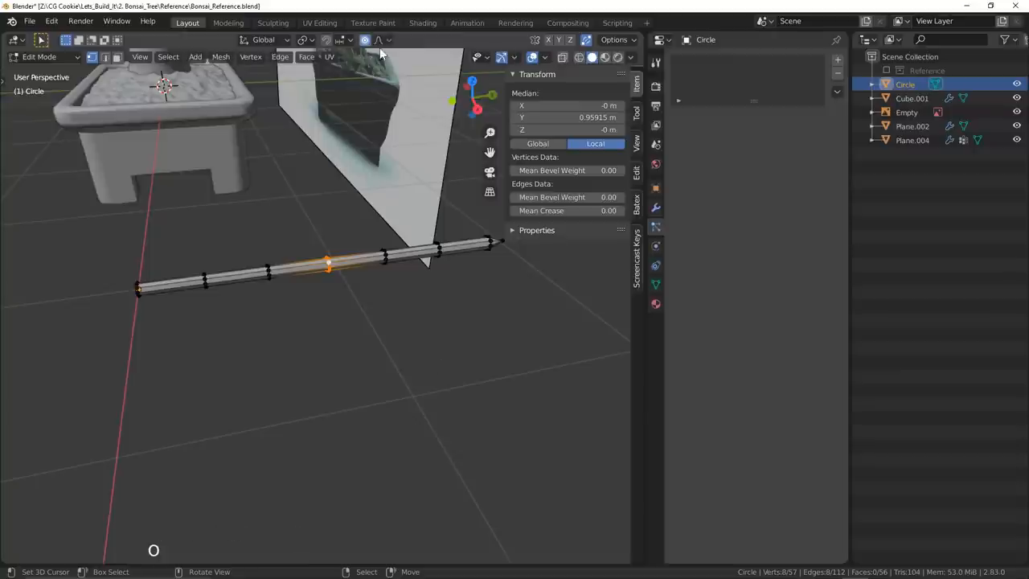
key(g)
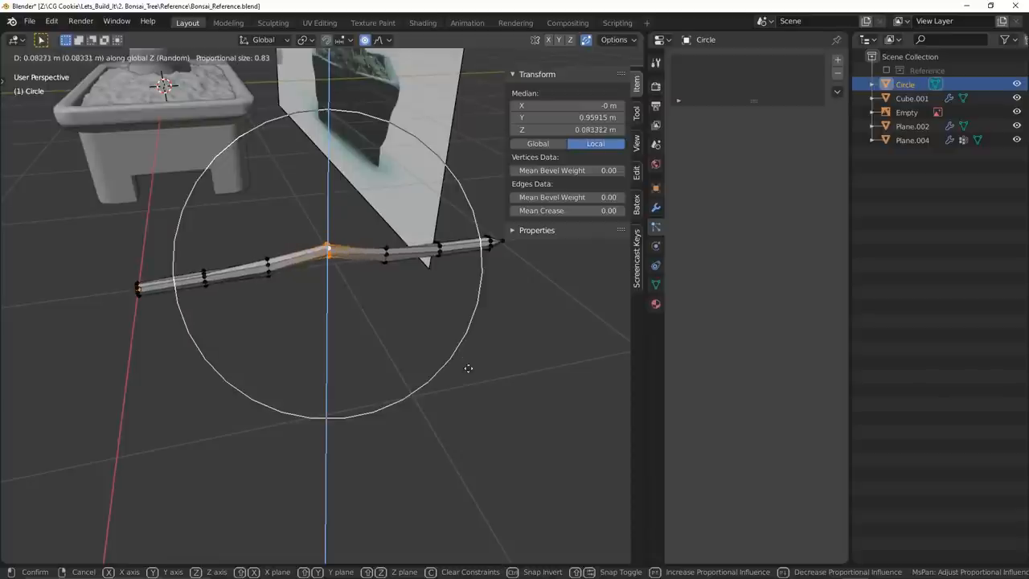
key(Tab)
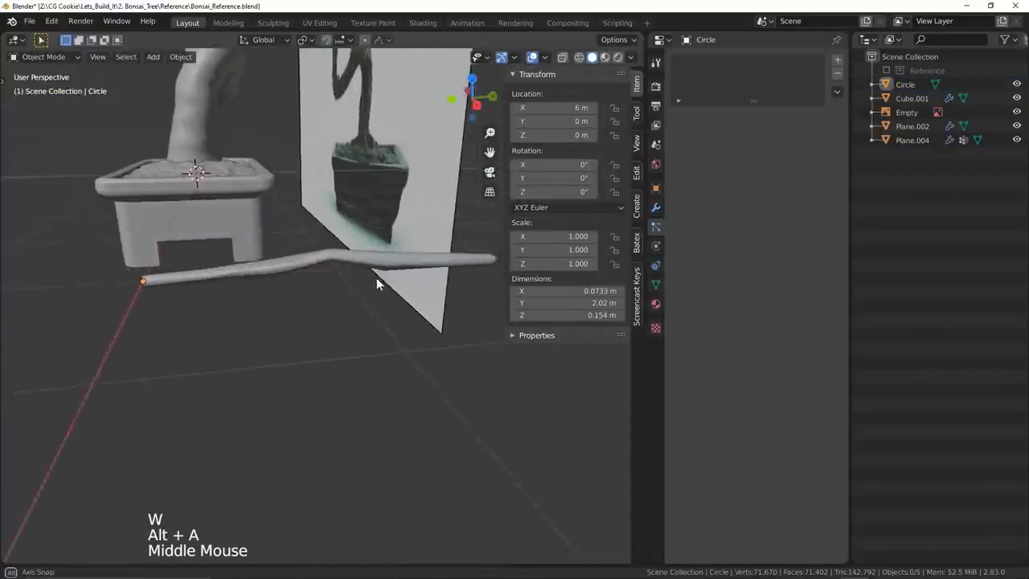
key(ctrl+z)
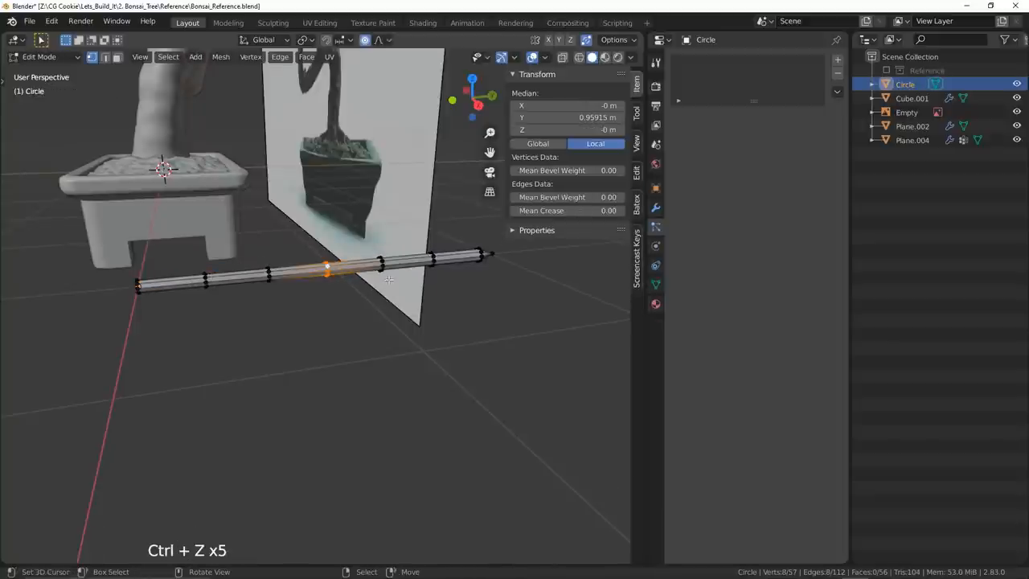
key(g)
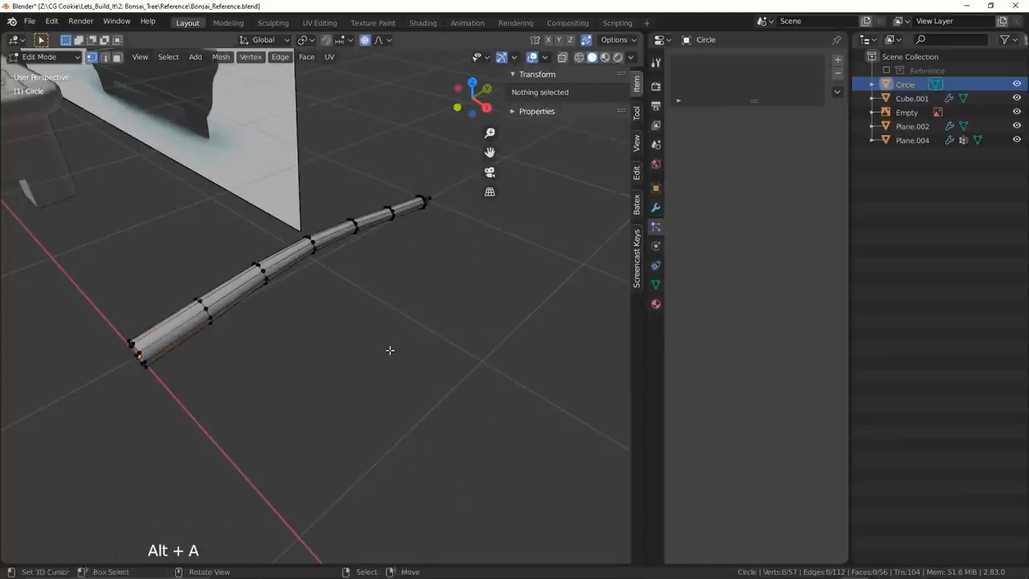
key(Tab)
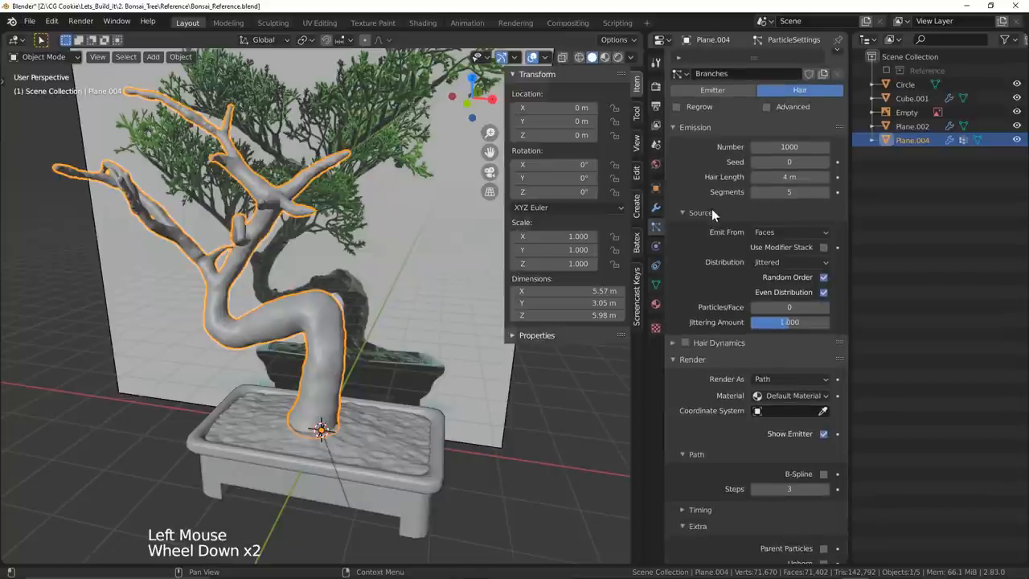
Switch the Branches particle system's Render As option to Object
click(790, 242)
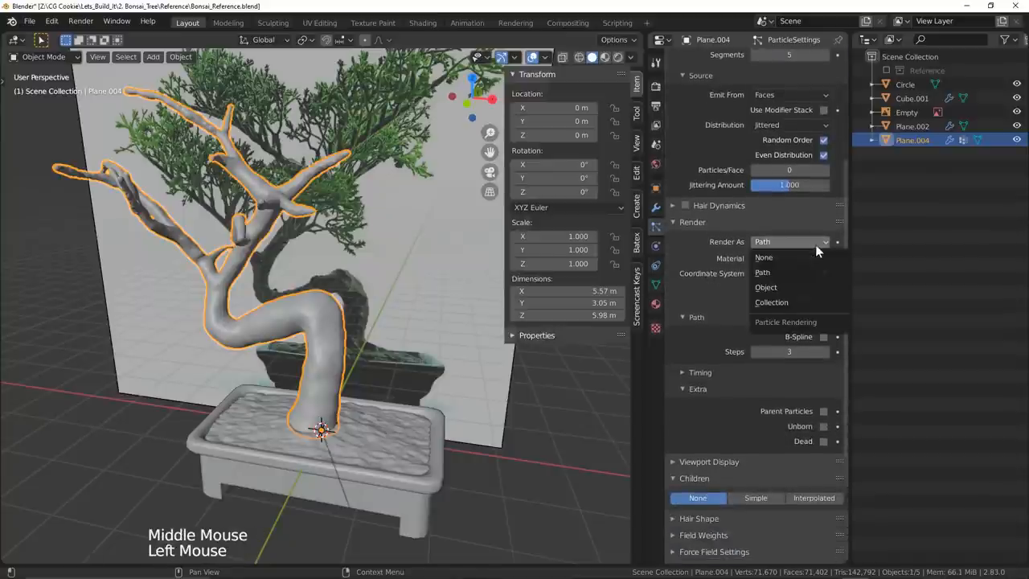
click(765, 287)
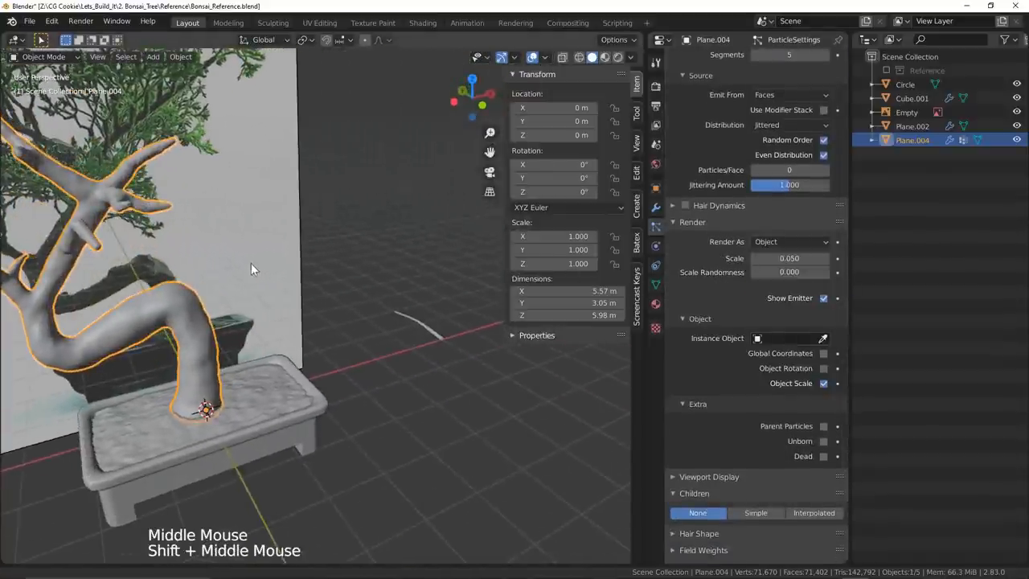
click(780, 338)
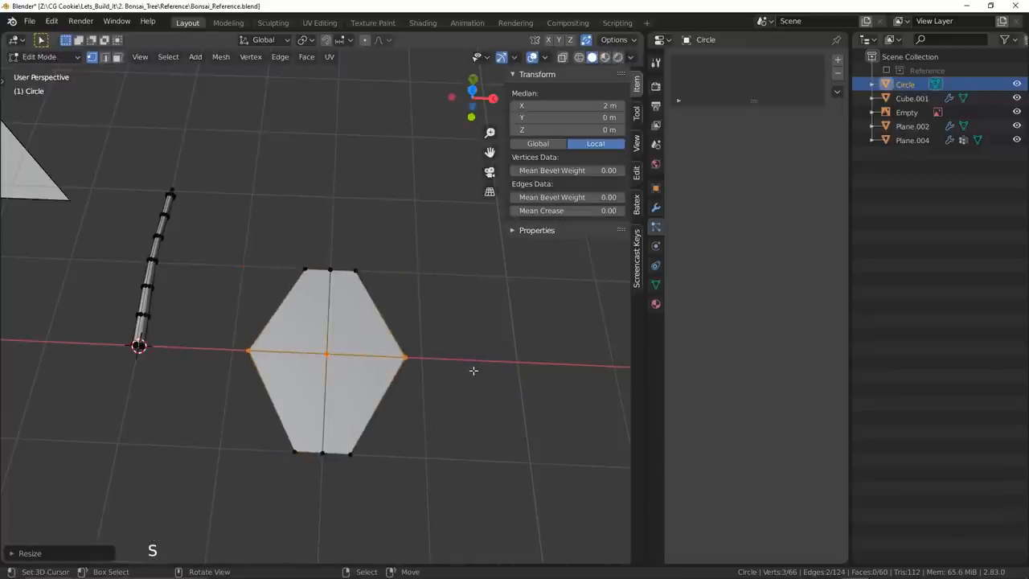
Reshape the leaf's vertices into a rounded outline and smooth it with Subdivision Set (Ctrl+1)
right_click(325, 353)
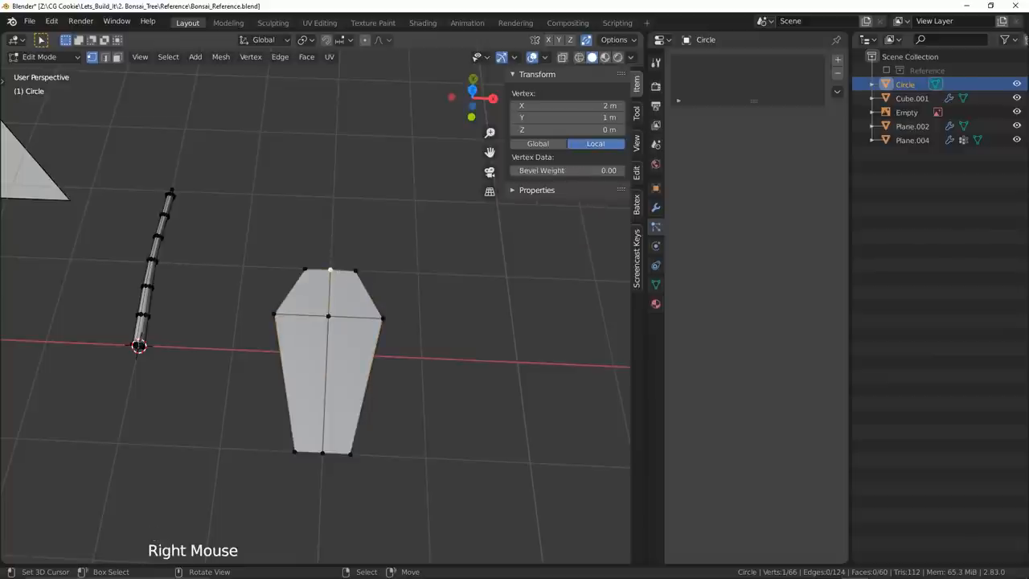
key(Tab)
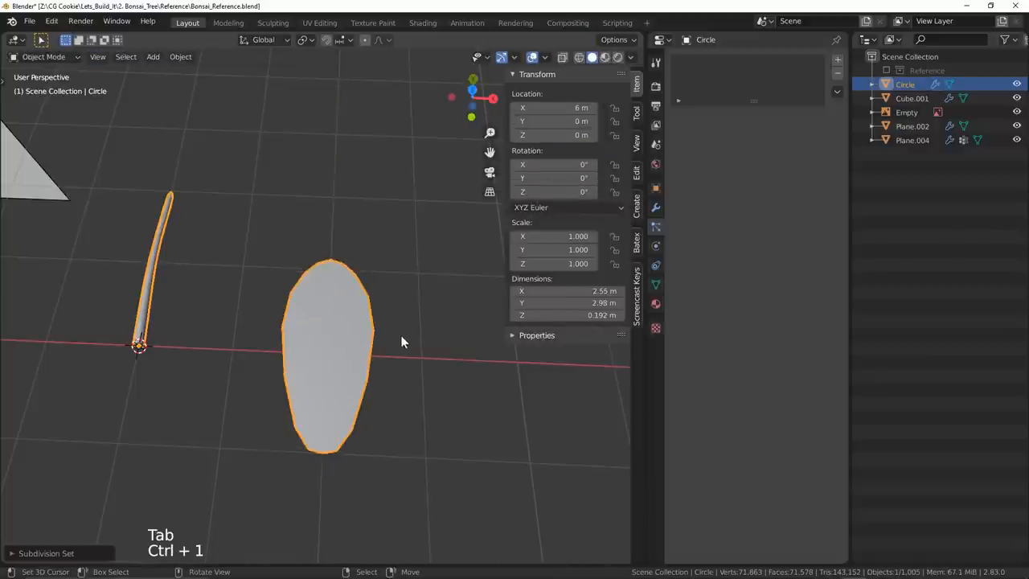
key(Tab)
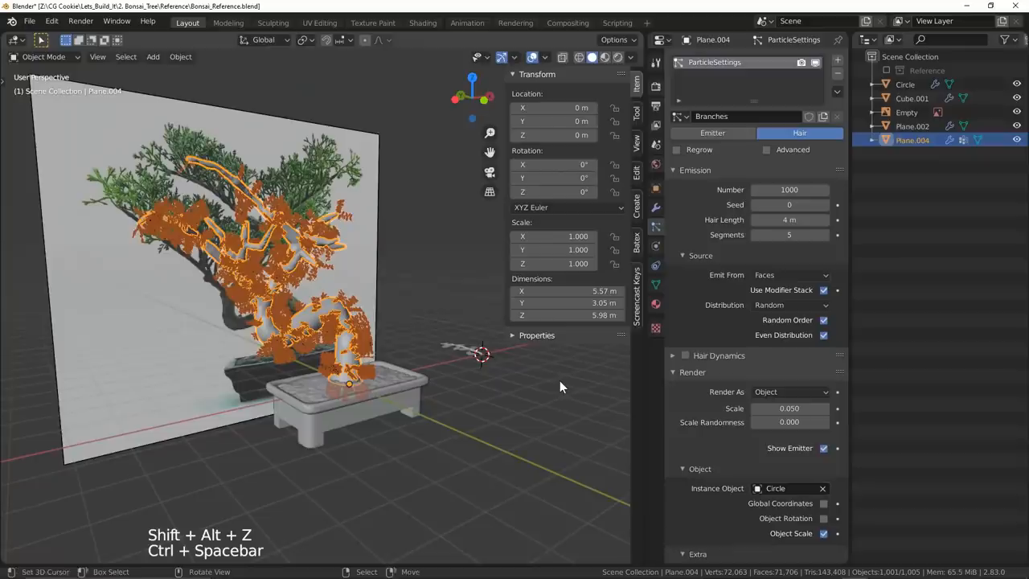
mouse_move(711, 484)
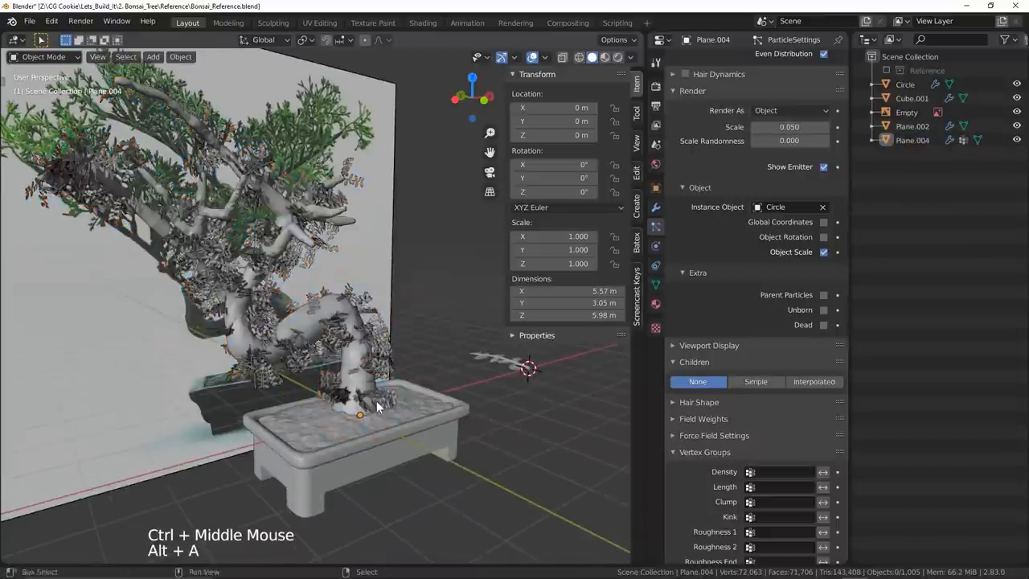
Use Circle as the instance object and add Simple children with adjusted radius and roundness
click(755, 381)
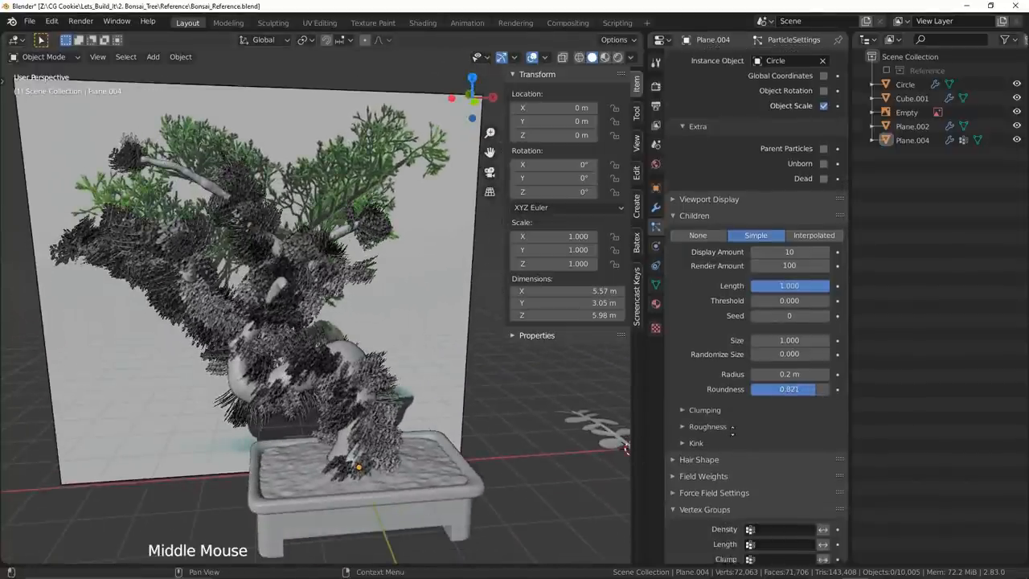
scroll(down, 3)
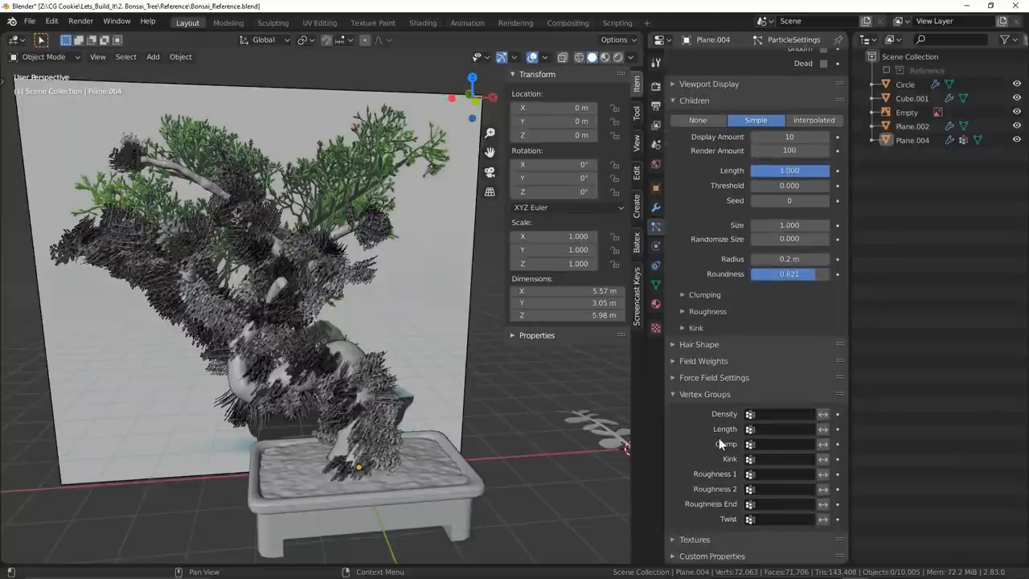
key(Tab)
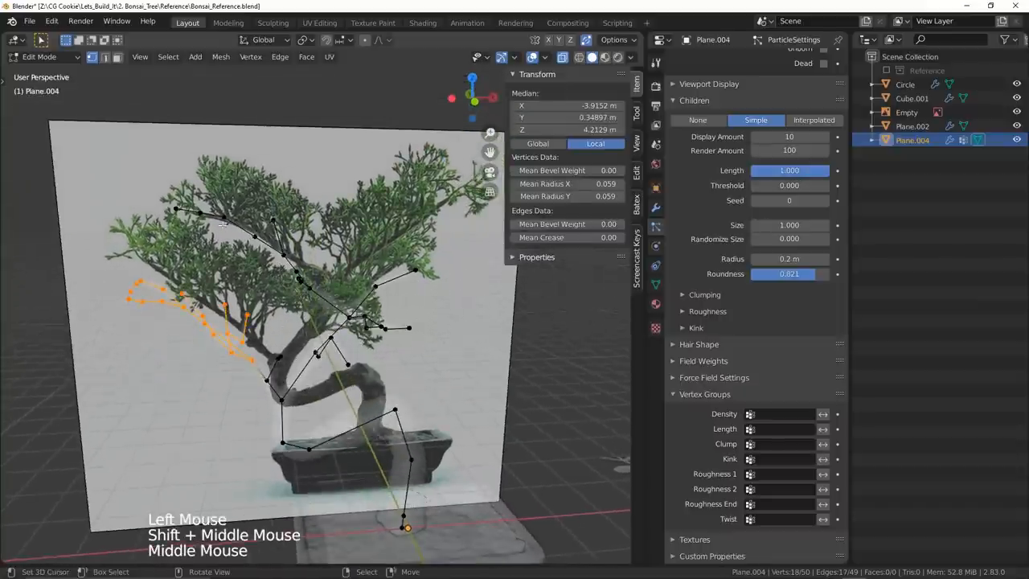
Box-select the left branch vertices on the tree skeleton where foliage should grow
drag(297, 233, 439, 374)
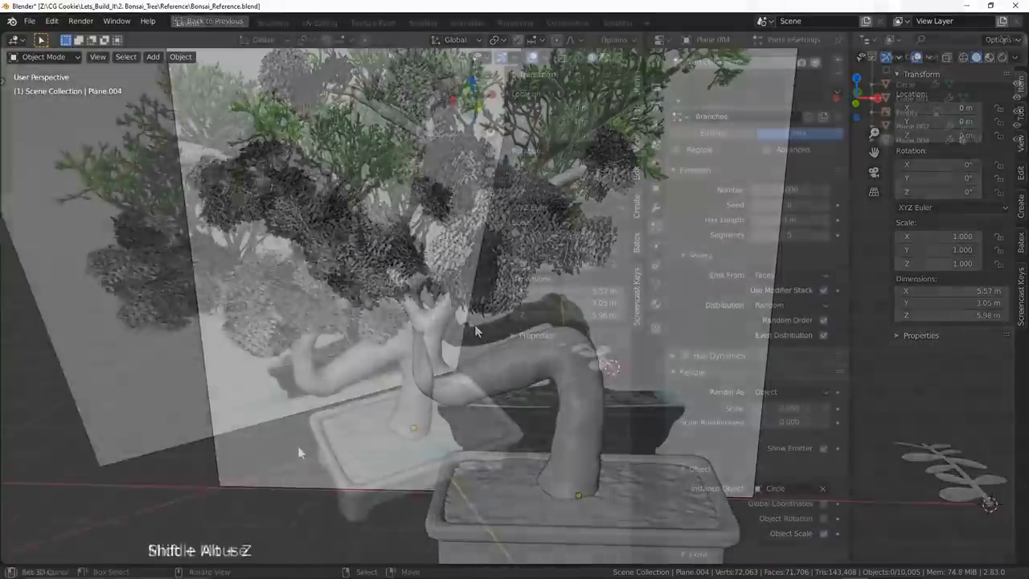
Emit the leafy particles from Verts, using the Leaves vertex group for density
key(shift+alt+z)
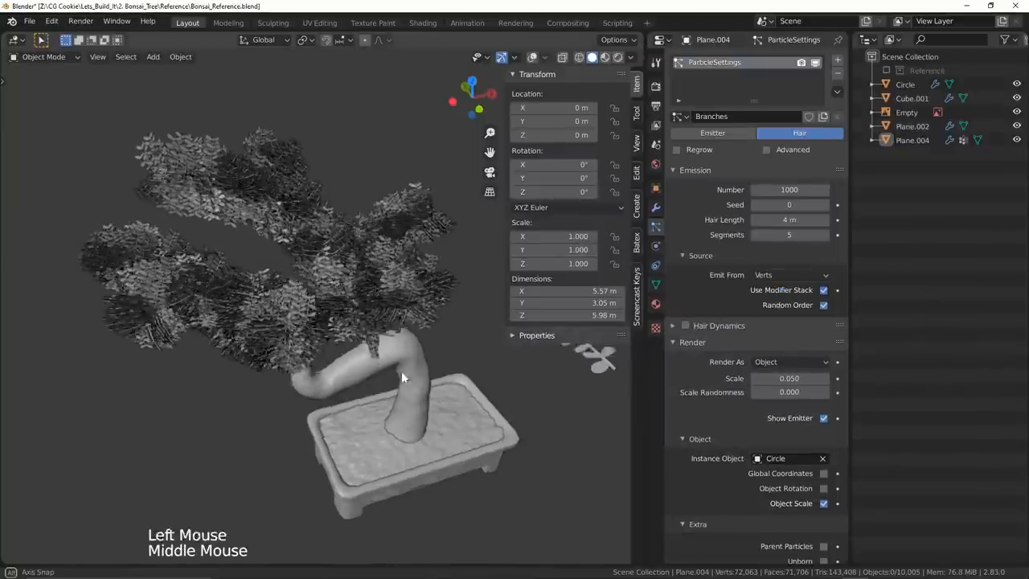
drag(402, 378, 430, 362)
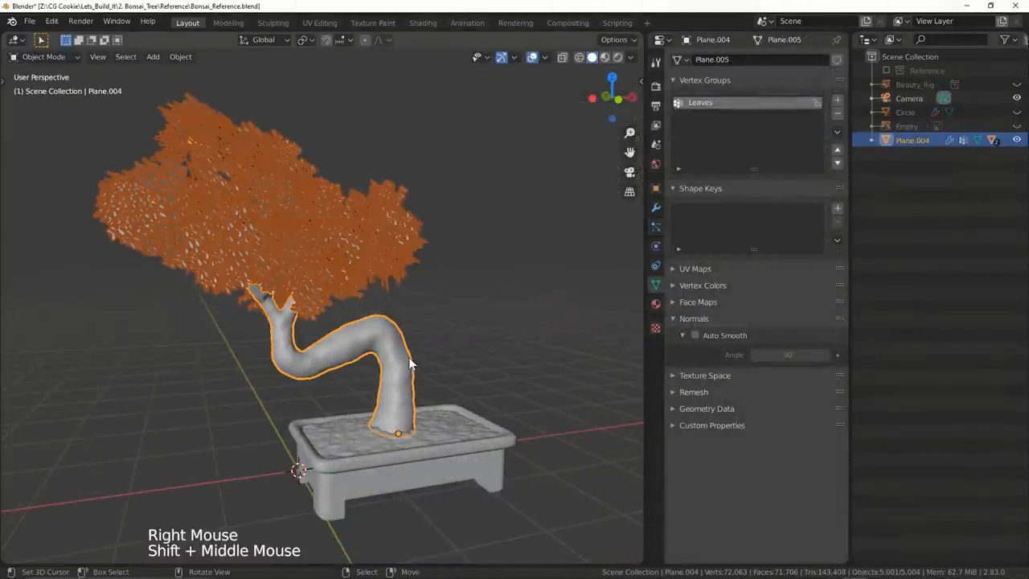
In Edit Mode, raise the upper branch vertices and move a lower trunk vertex
key(Tab)
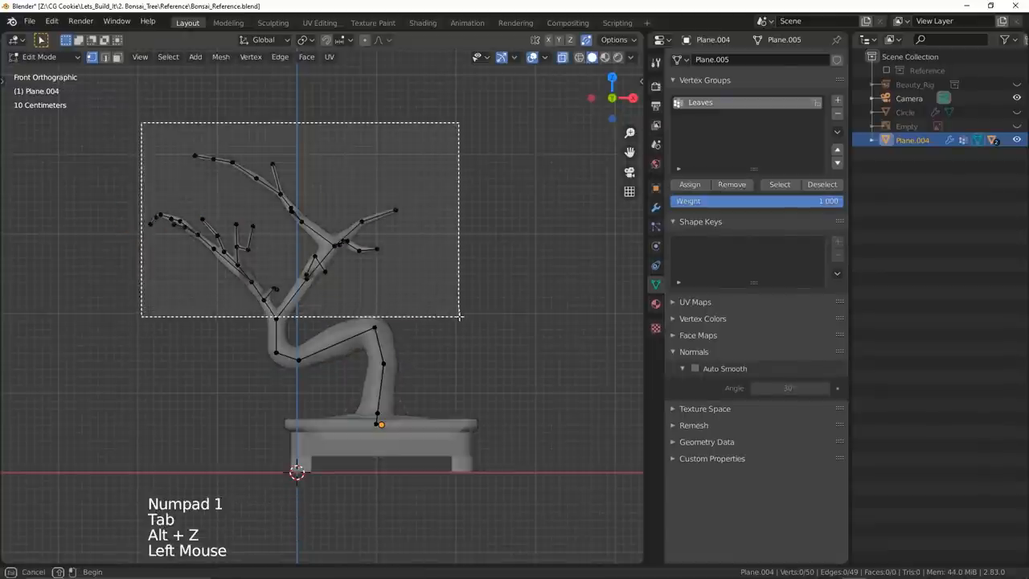
key(g)
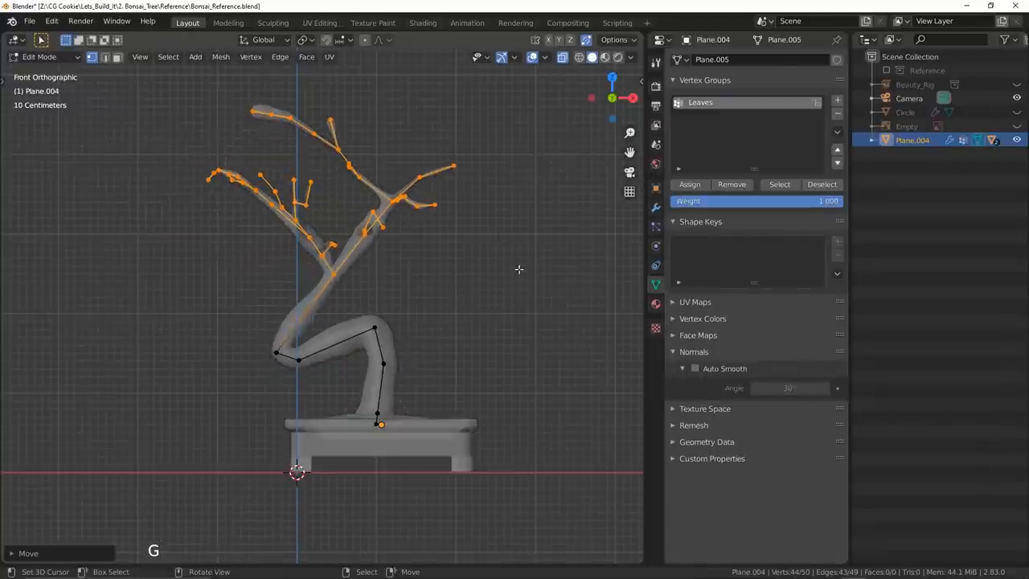
key(g)
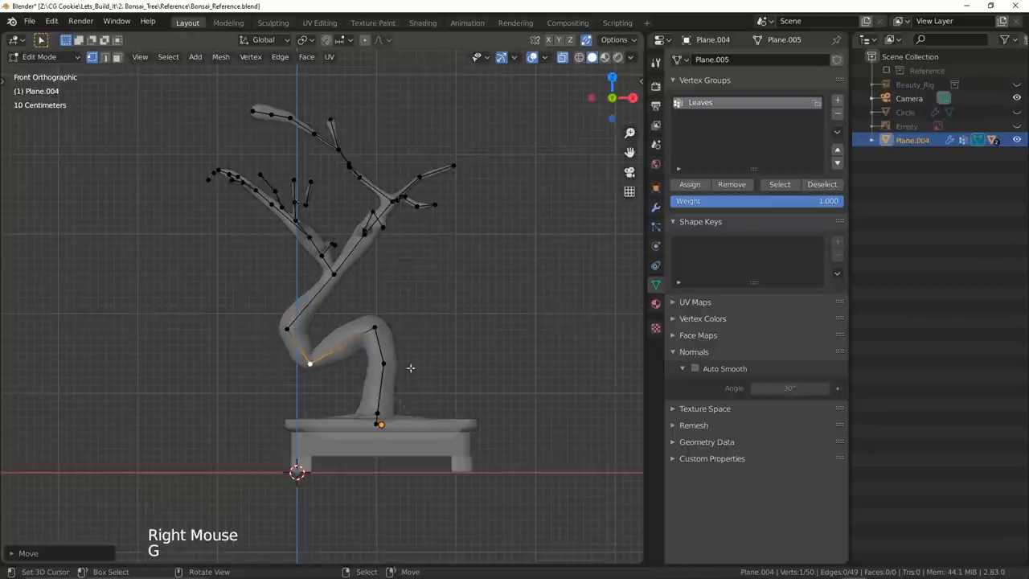
Enlarge the skin radius at the trunk base, then return to solid view and Object Mode
key(ctrl+a)
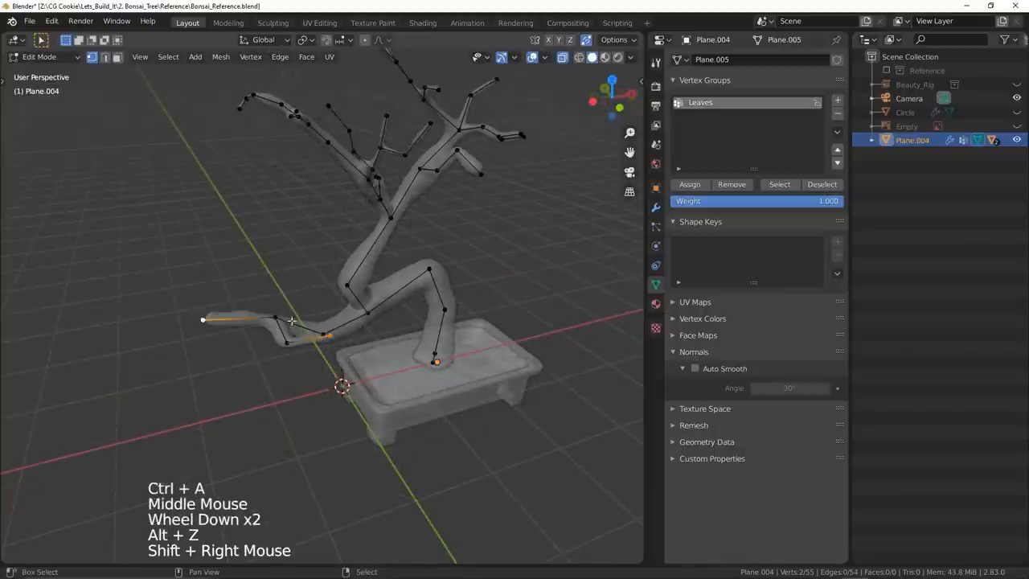
key(alt+z)
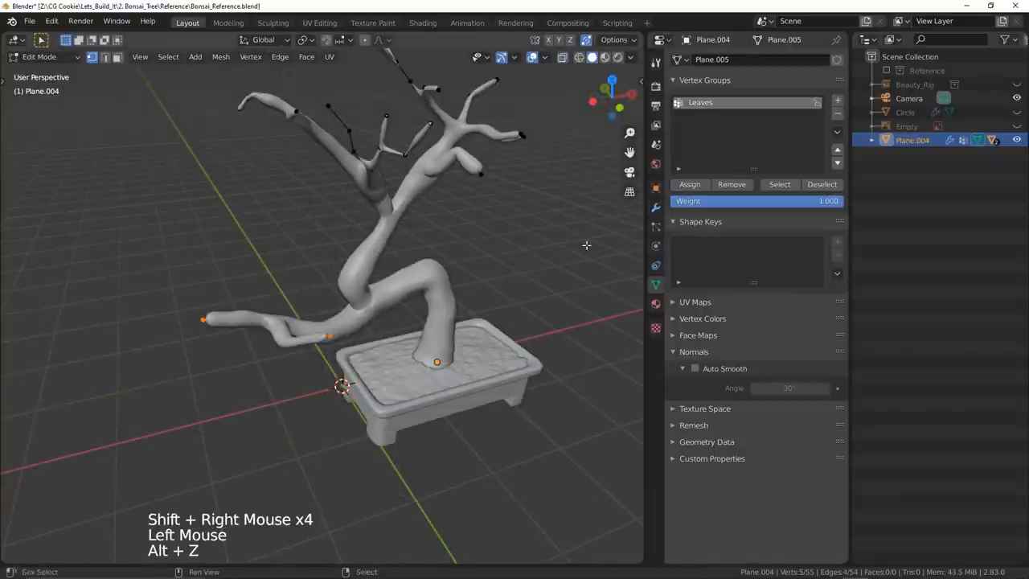
key(Tab)
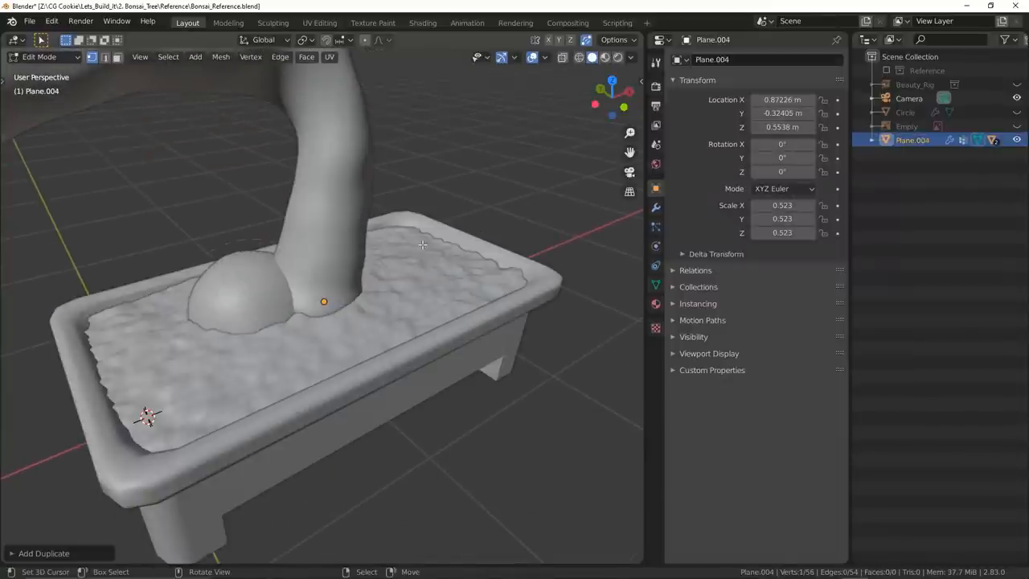
Zoom in on the trunk base's root flares and restore the property panels beside the viewport
scroll(up, 3)
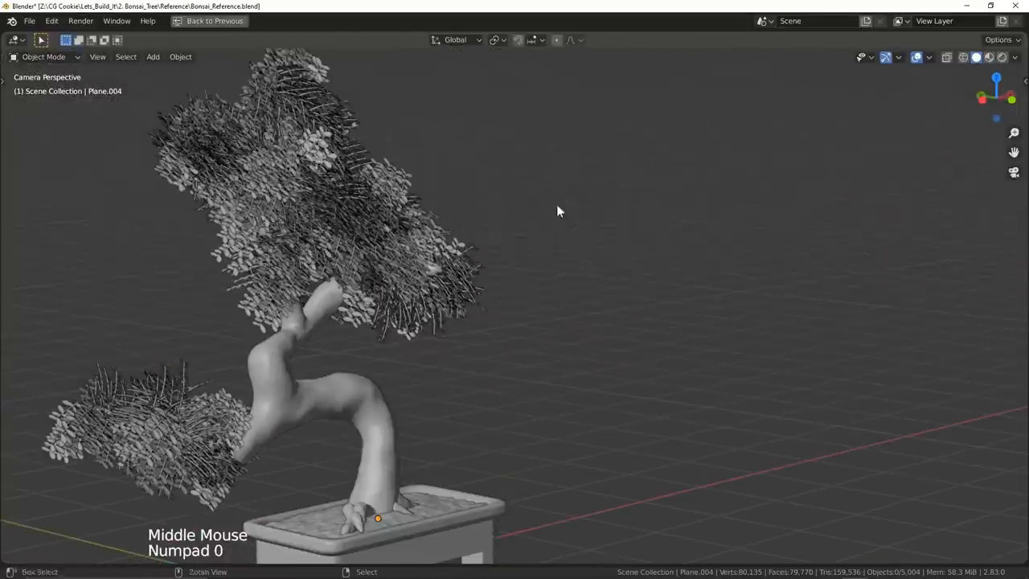
key(ctrl+space)
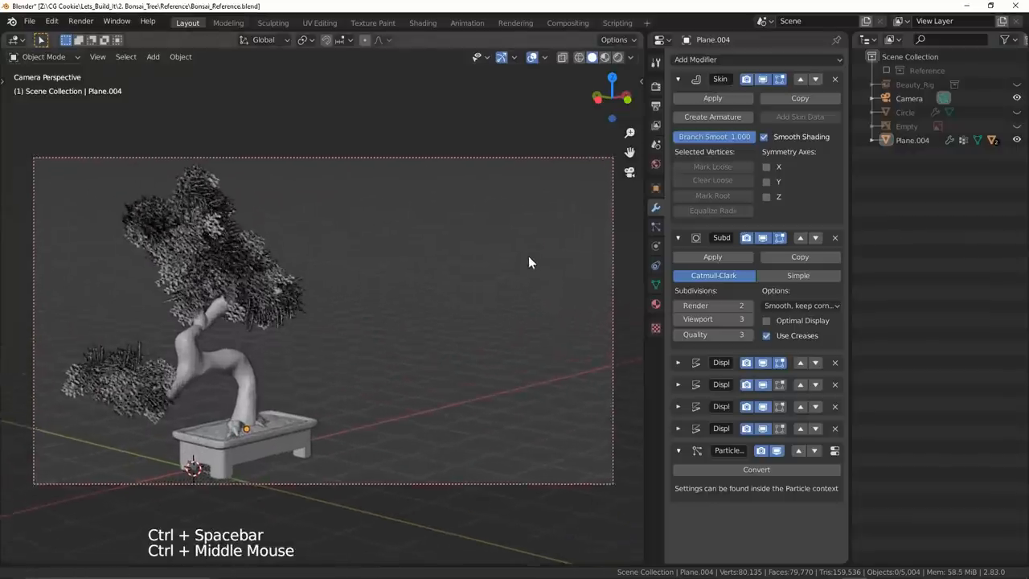